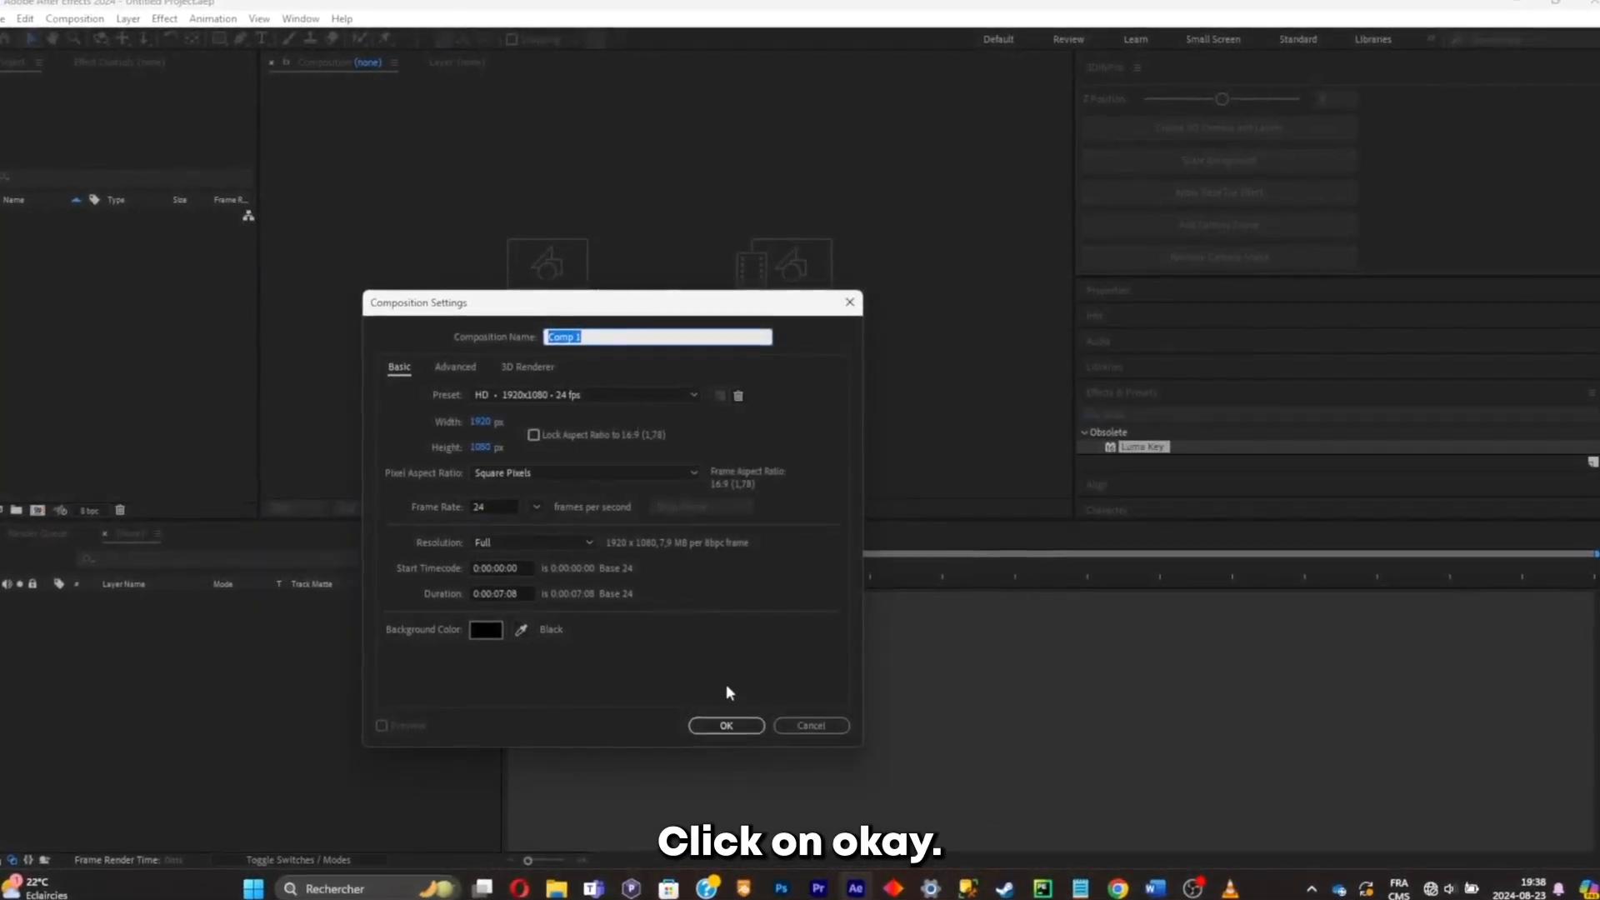
Confirm the 1920×1080 composition and add a full-size white solid layer.
{"action": "left_click", "coordinate": [725, 725]}
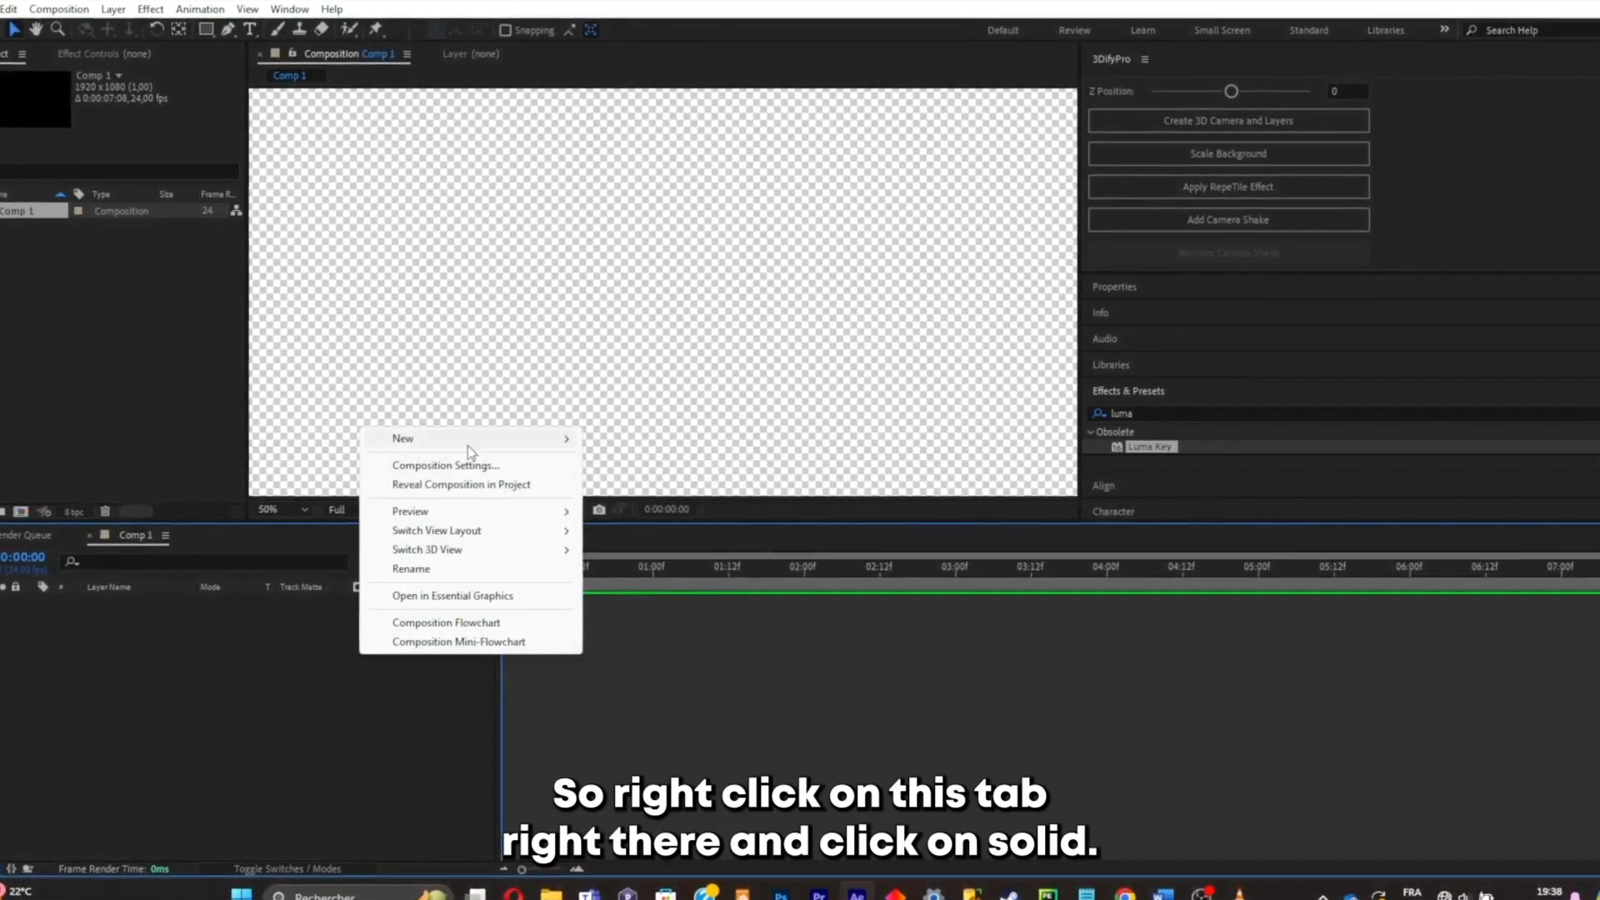
{"action": "left_click", "coordinate": [407, 438]}
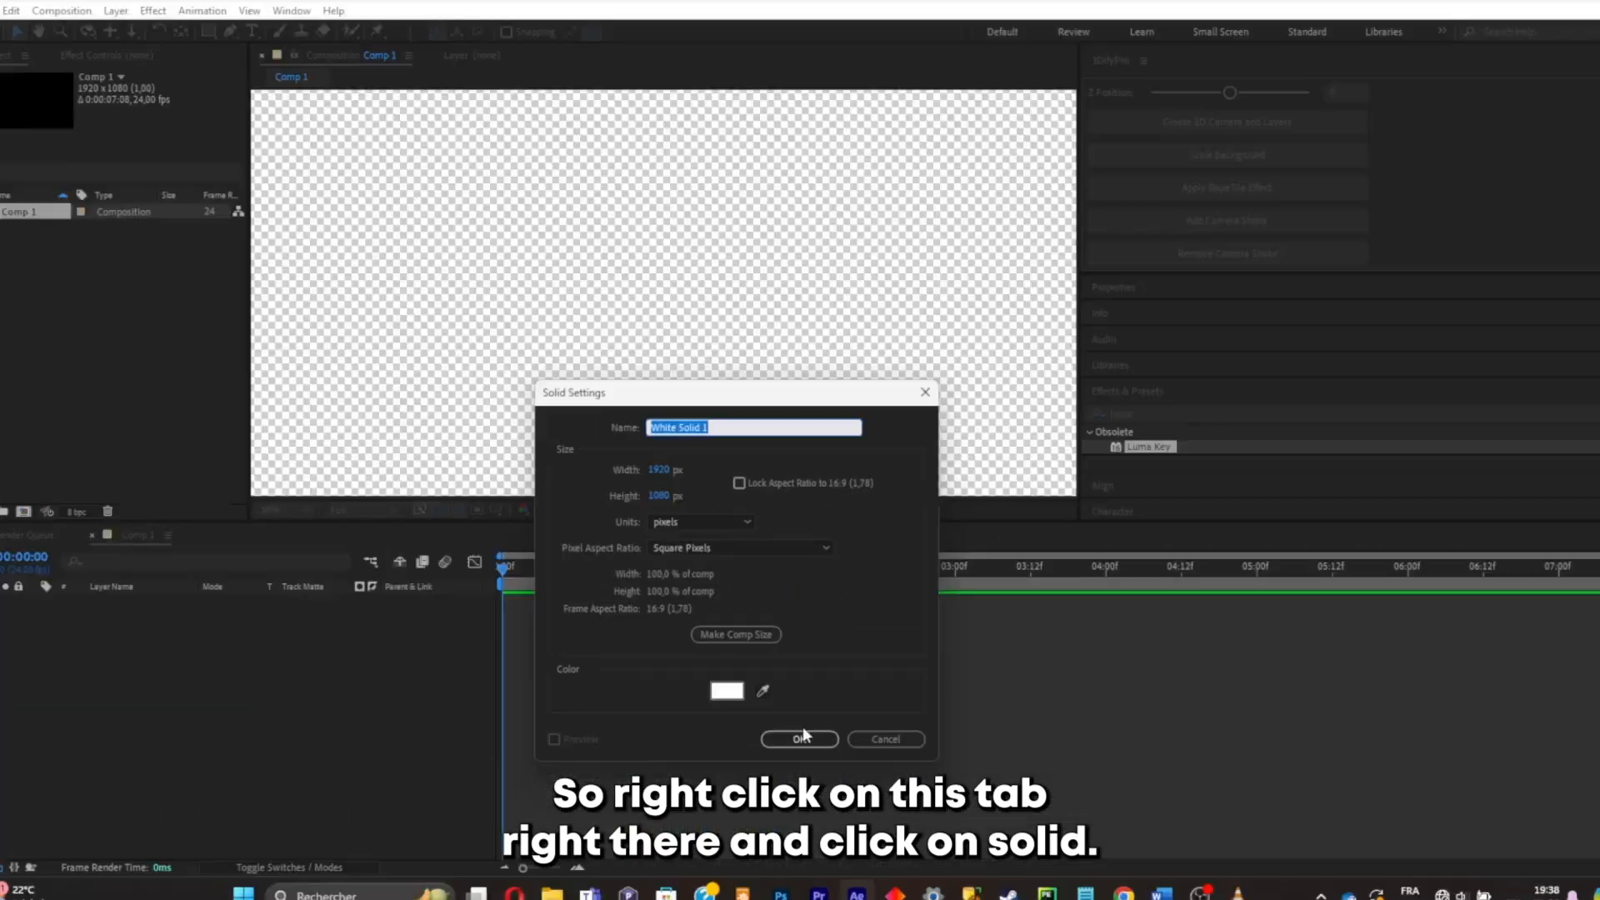
{"action": "left_click", "coordinate": [798, 739]}
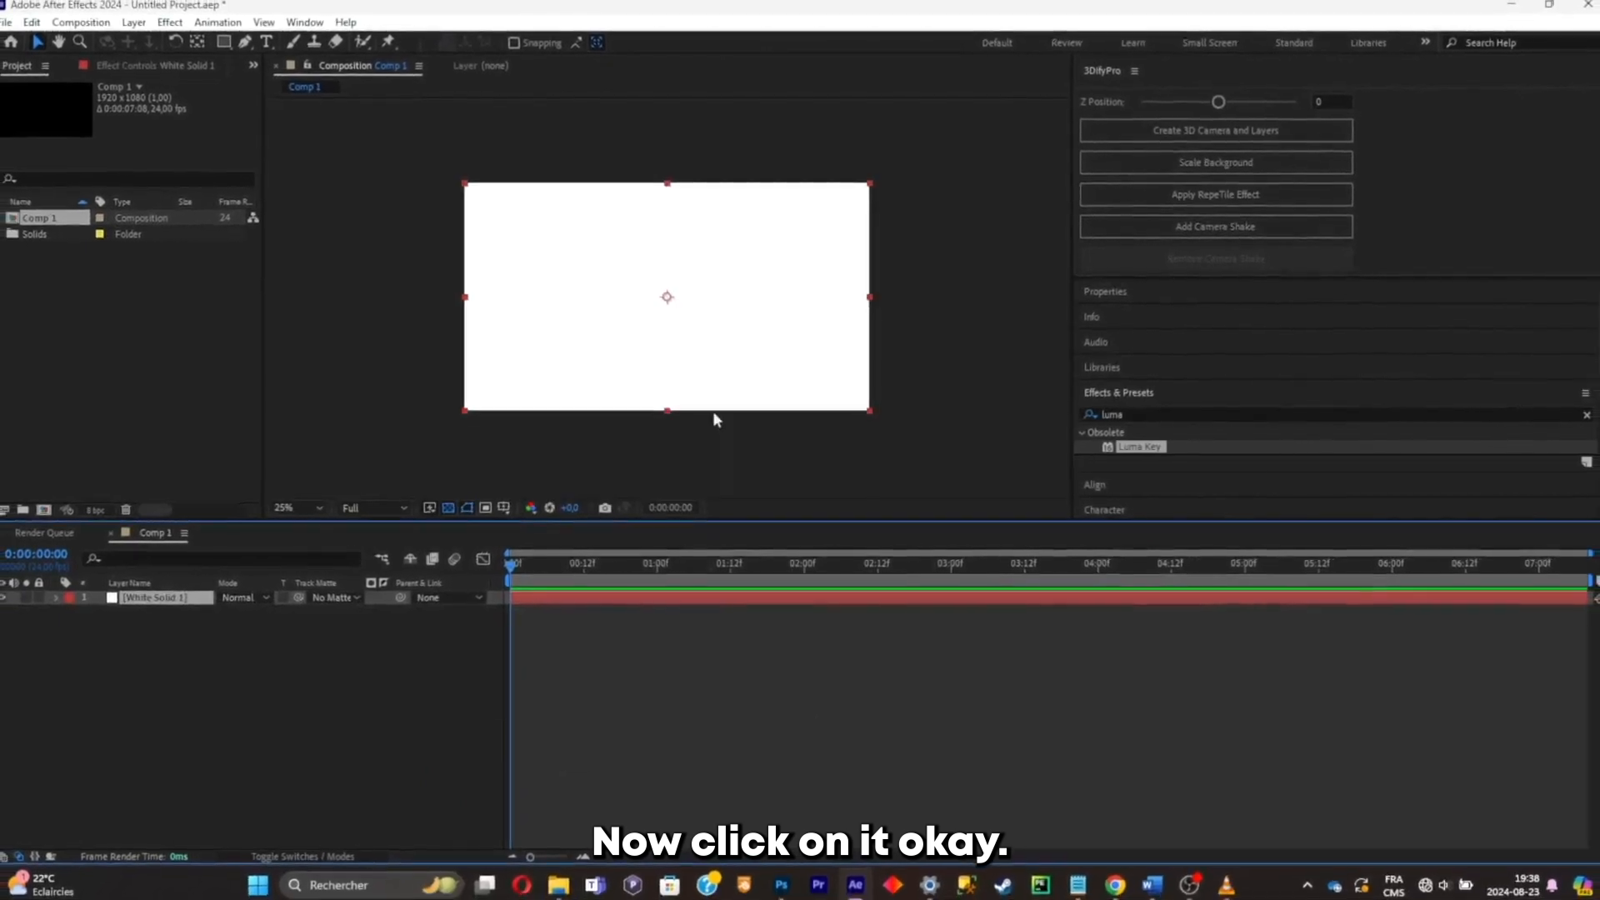
Choose WUKONG LOGO.png from the Downloads folder to import.
{"action": "left_click", "coordinate": [558, 883]}
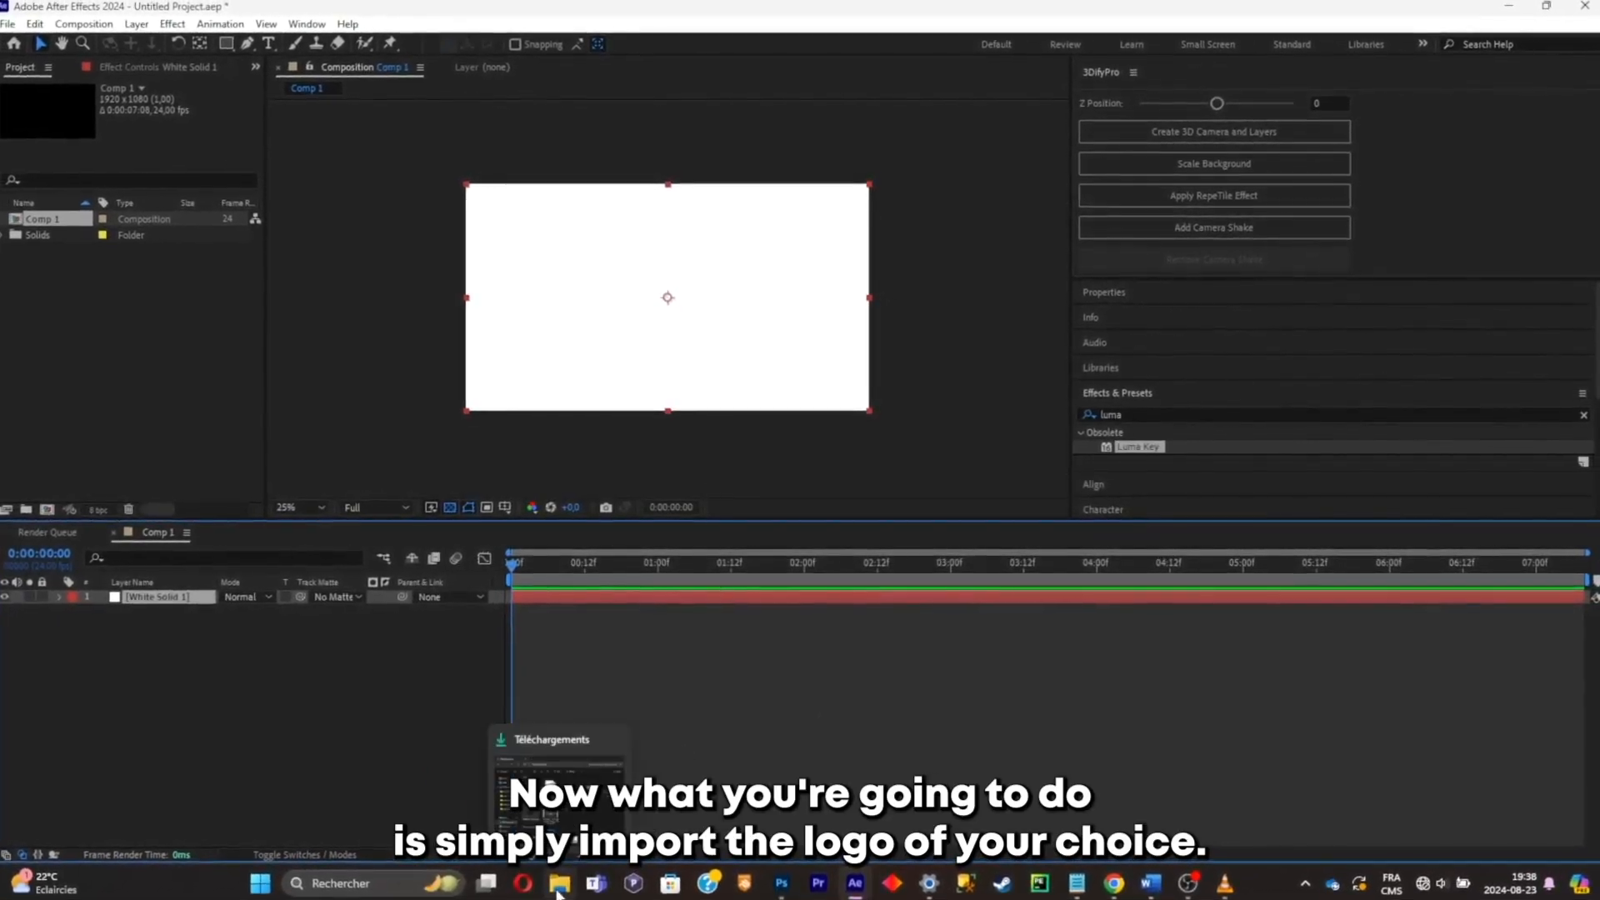
{"action": "left_click", "coordinate": [559, 883]}
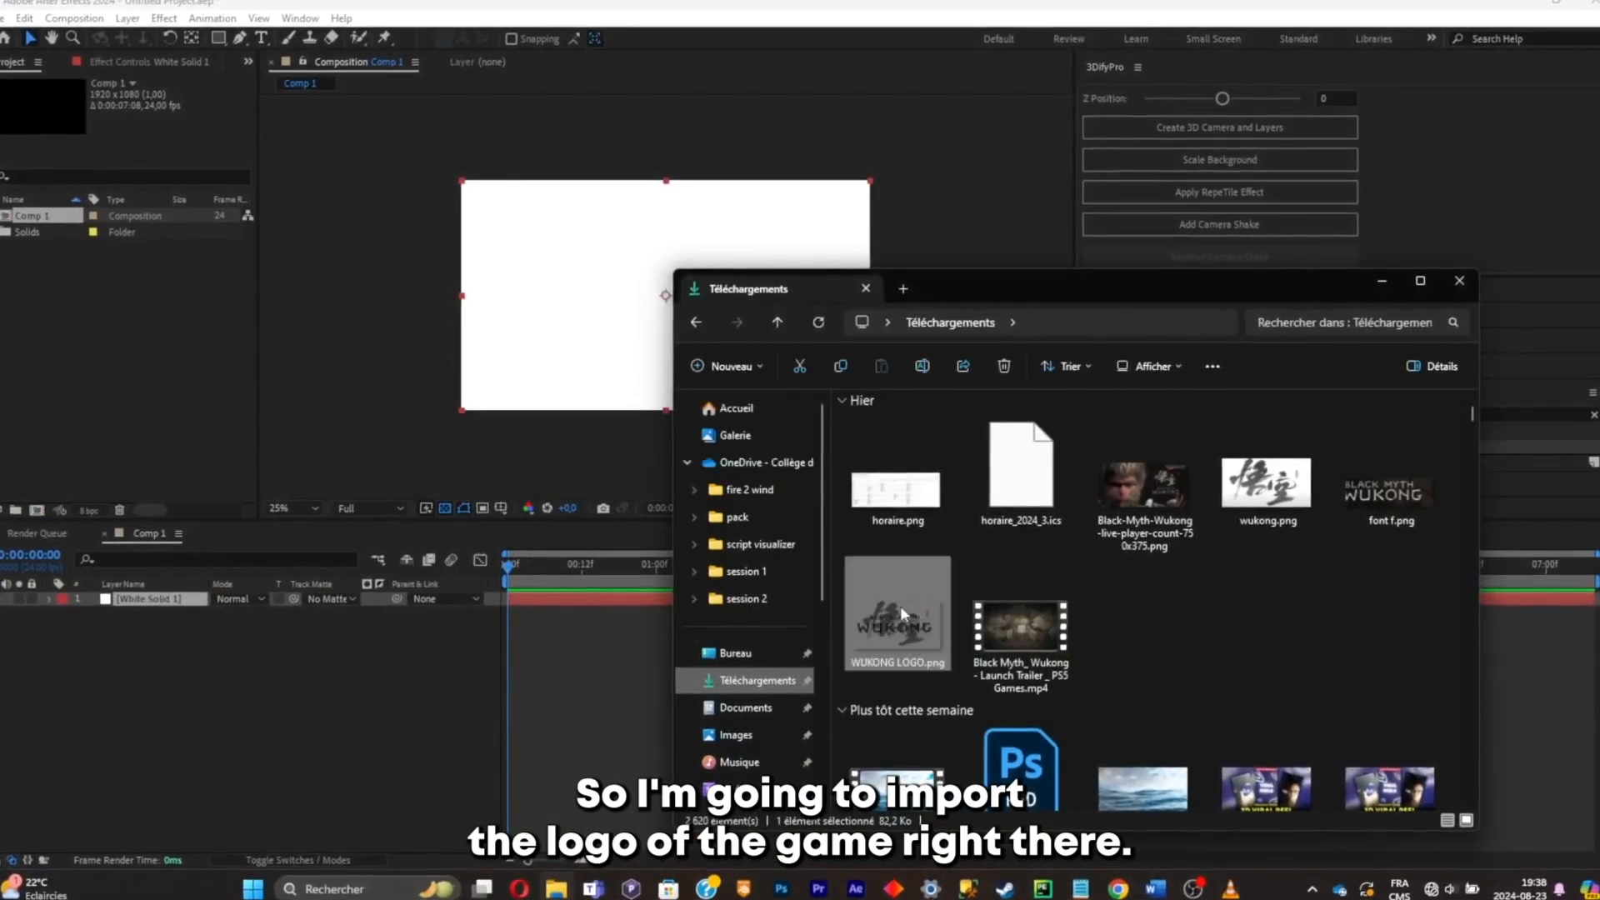
{"action": "double_click", "coordinate": [896, 612]}
{"action": "type", "text": "luma"}
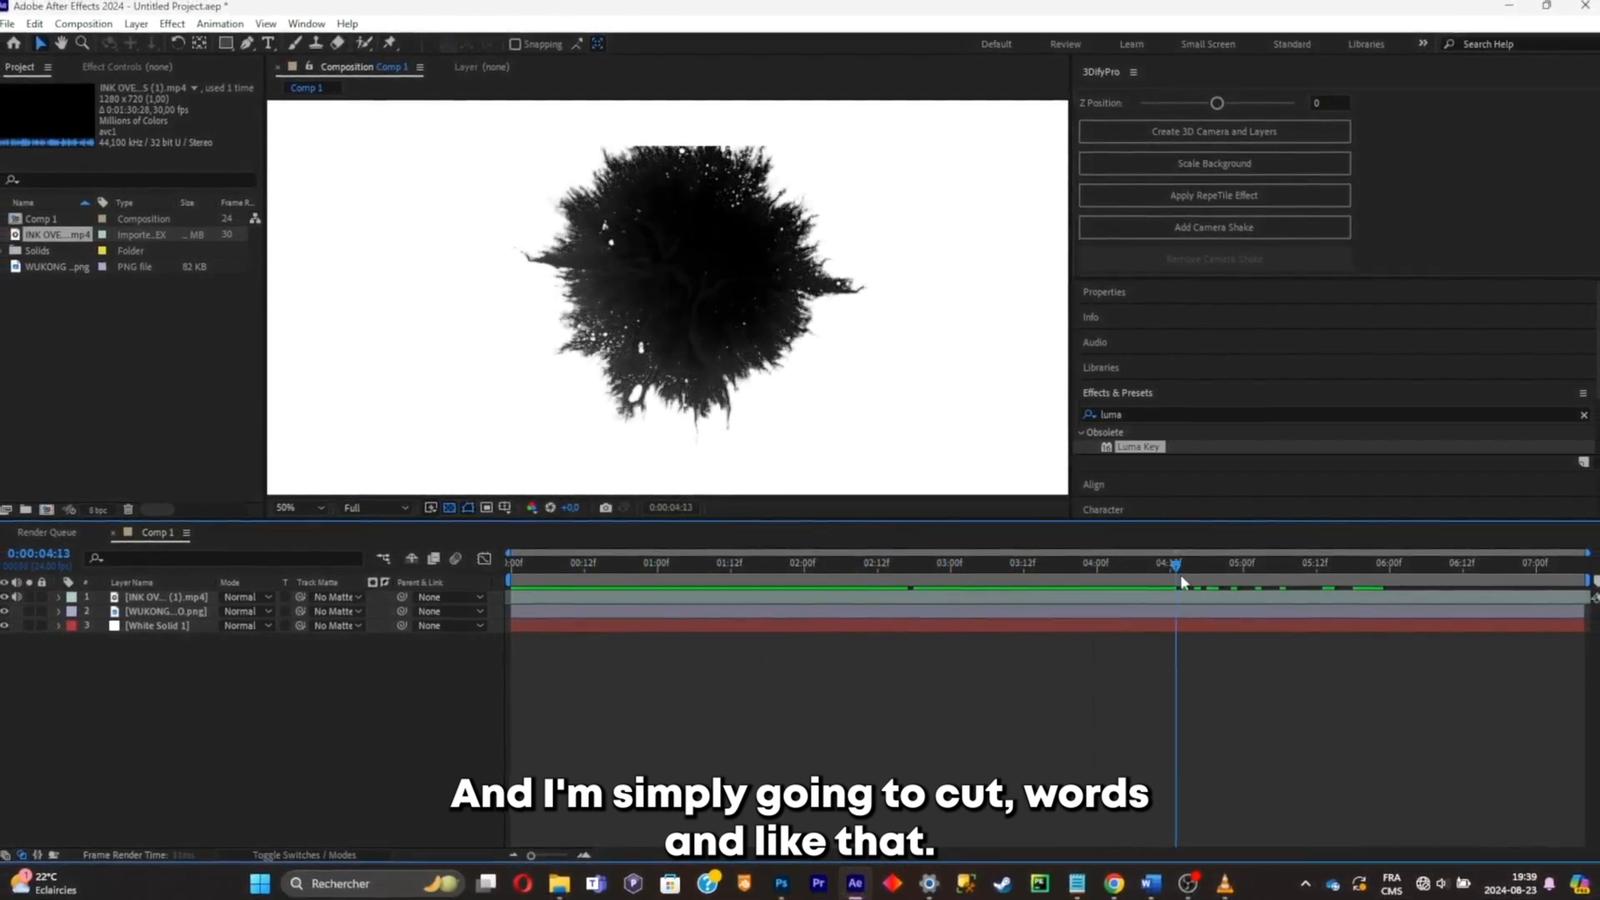
Split the INK OVERLAYS clip at about 4 seconds into two layers.
{"action": "left_click", "coordinate": [1235, 561]}
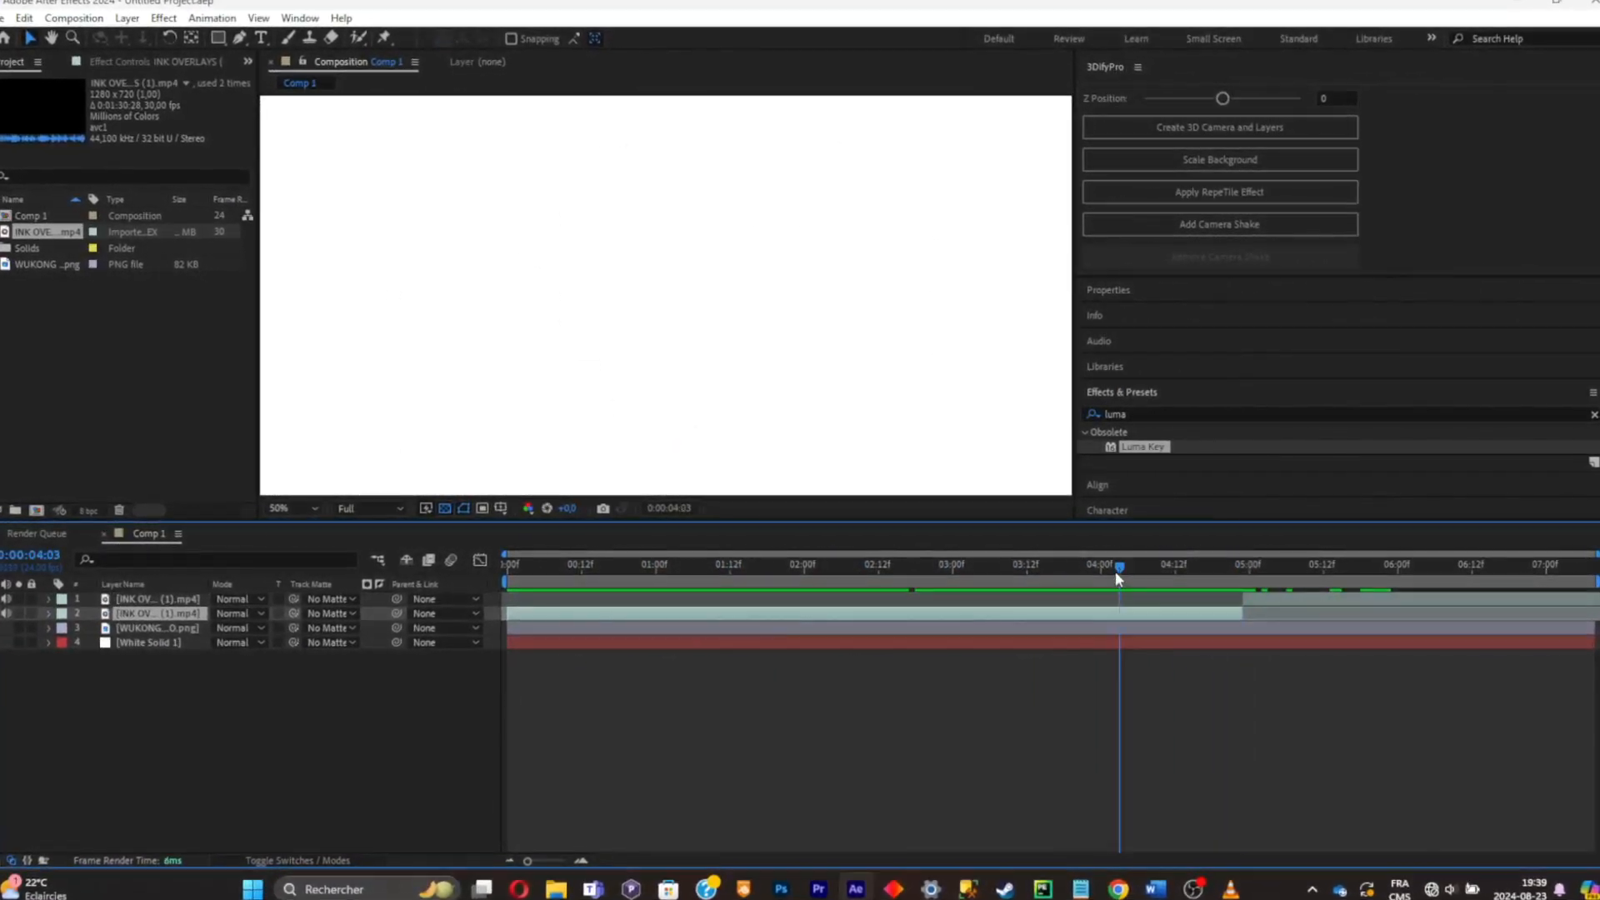
Luma Key the ink layer with Key Out Brighter and Threshold 135.
{"action": "left_click", "coordinate": [767, 565]}
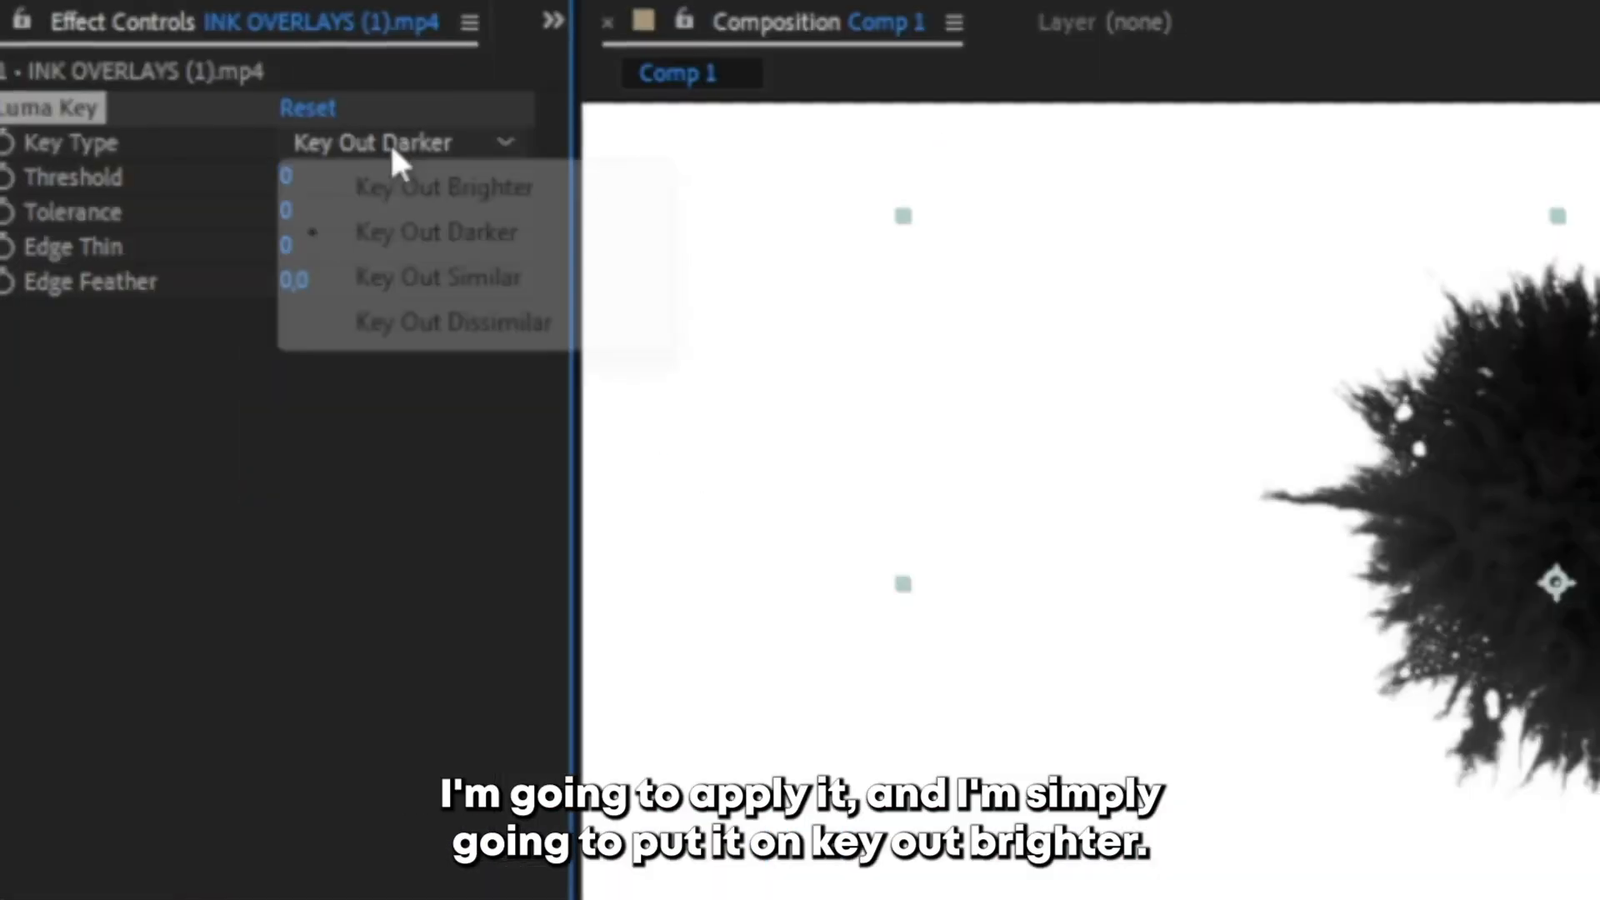
{"action": "left_click", "coordinate": [444, 186]}
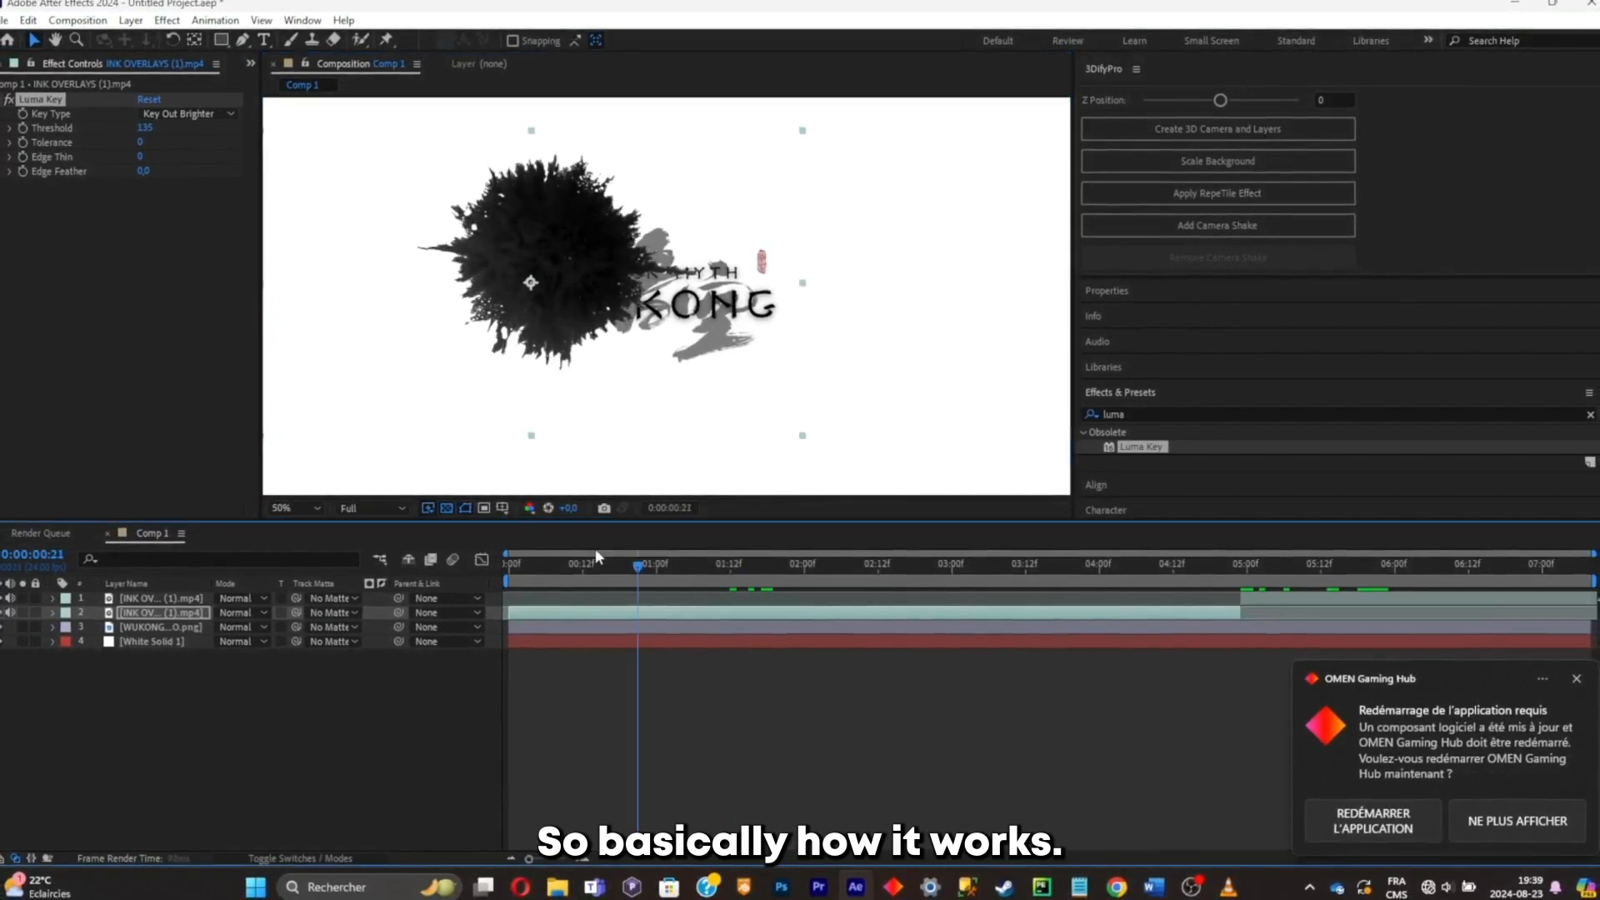
{"action": "left_click", "coordinate": [507, 562]}
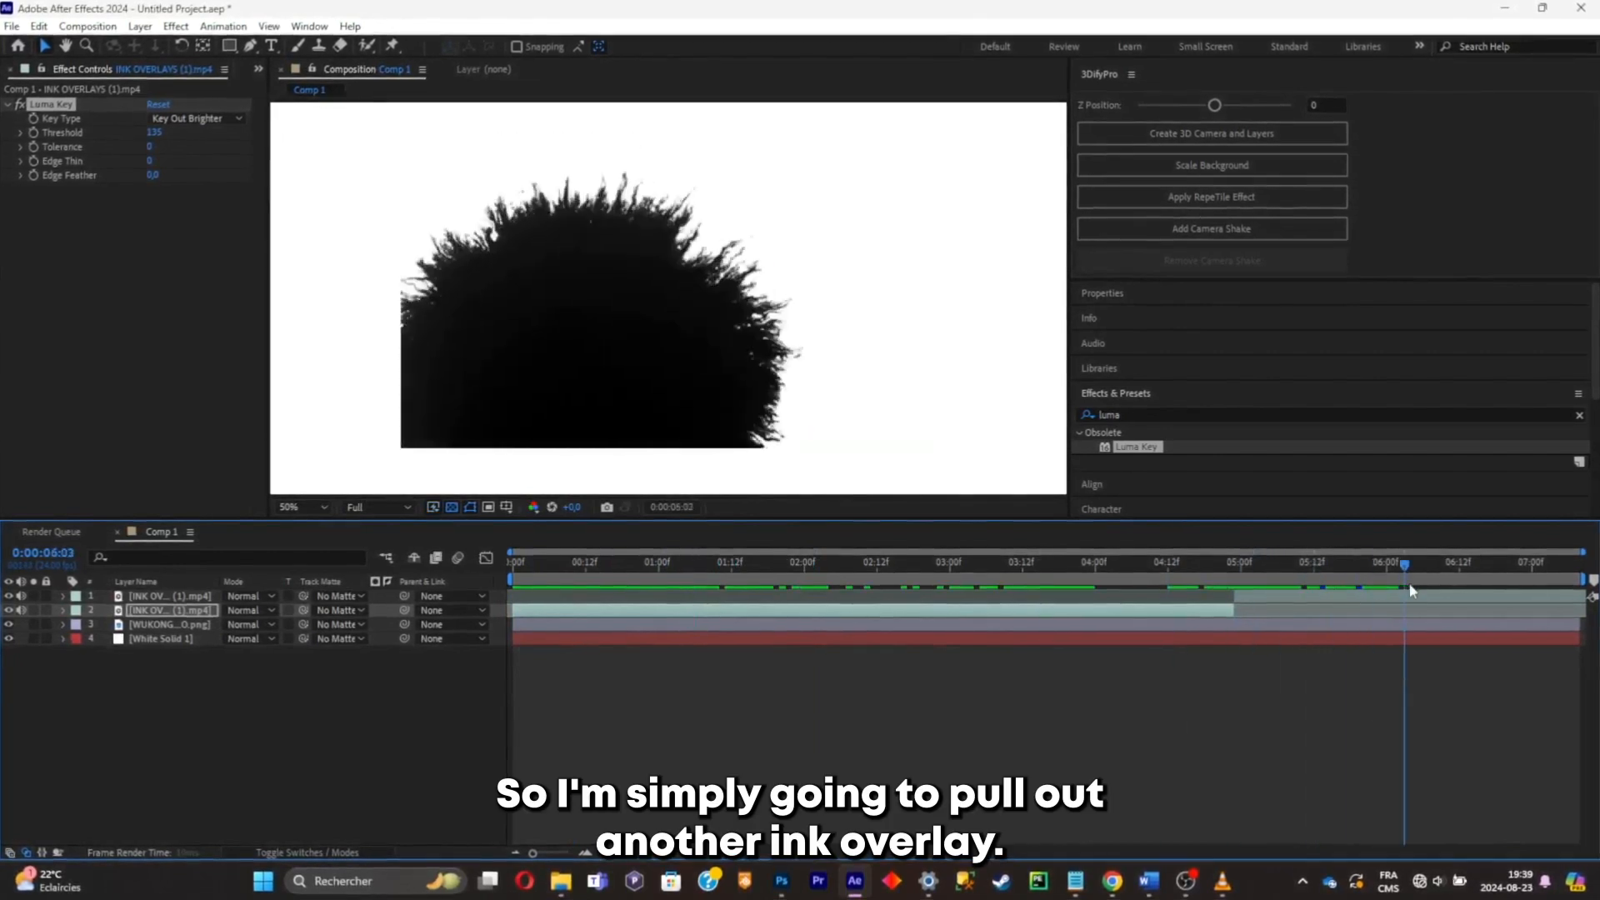
Copy the Luma Key to the second ink layer, reposition it and slide its start later.
{"action": "left_click", "coordinate": [163, 597]}
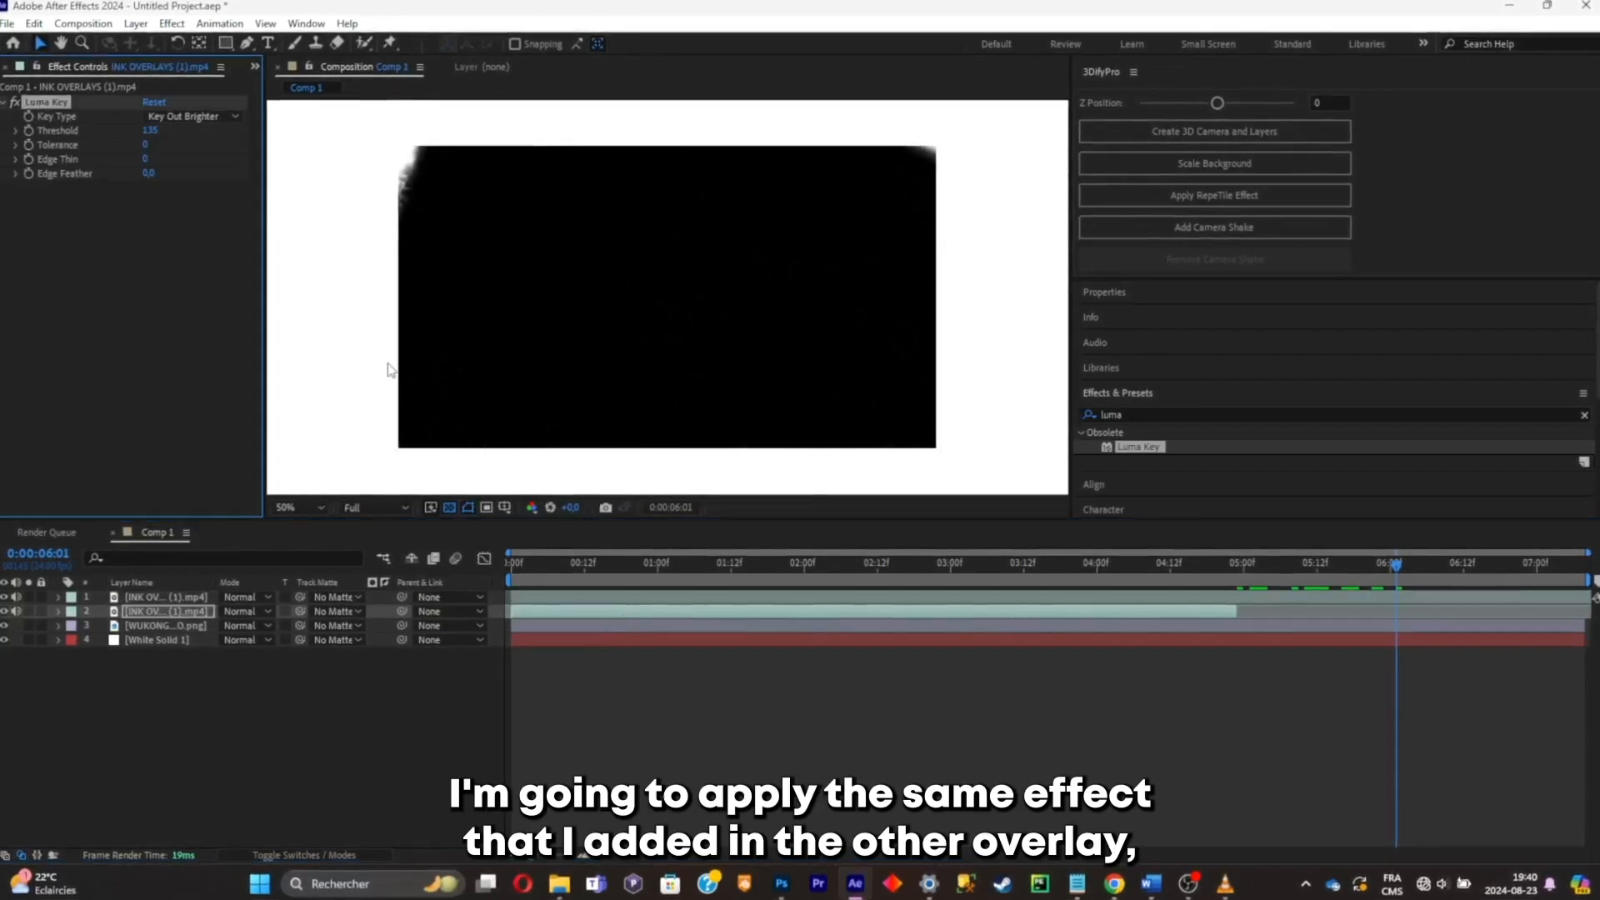
{"action": "left_click", "coordinate": [163, 596]}
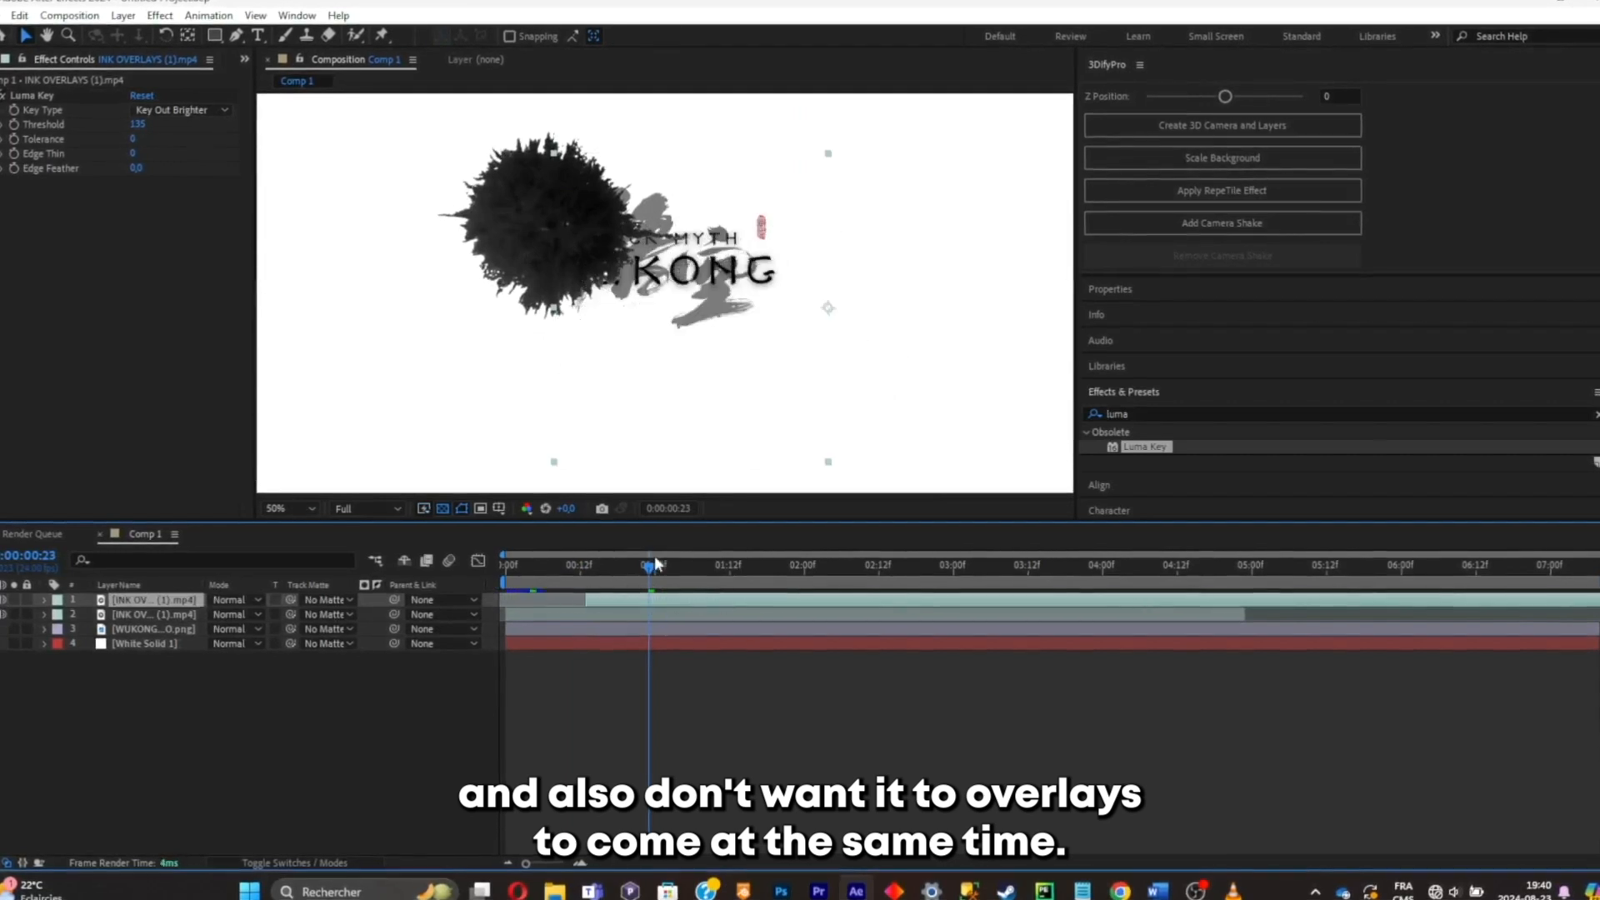
{"action": "left_click", "coordinate": [663, 563]}
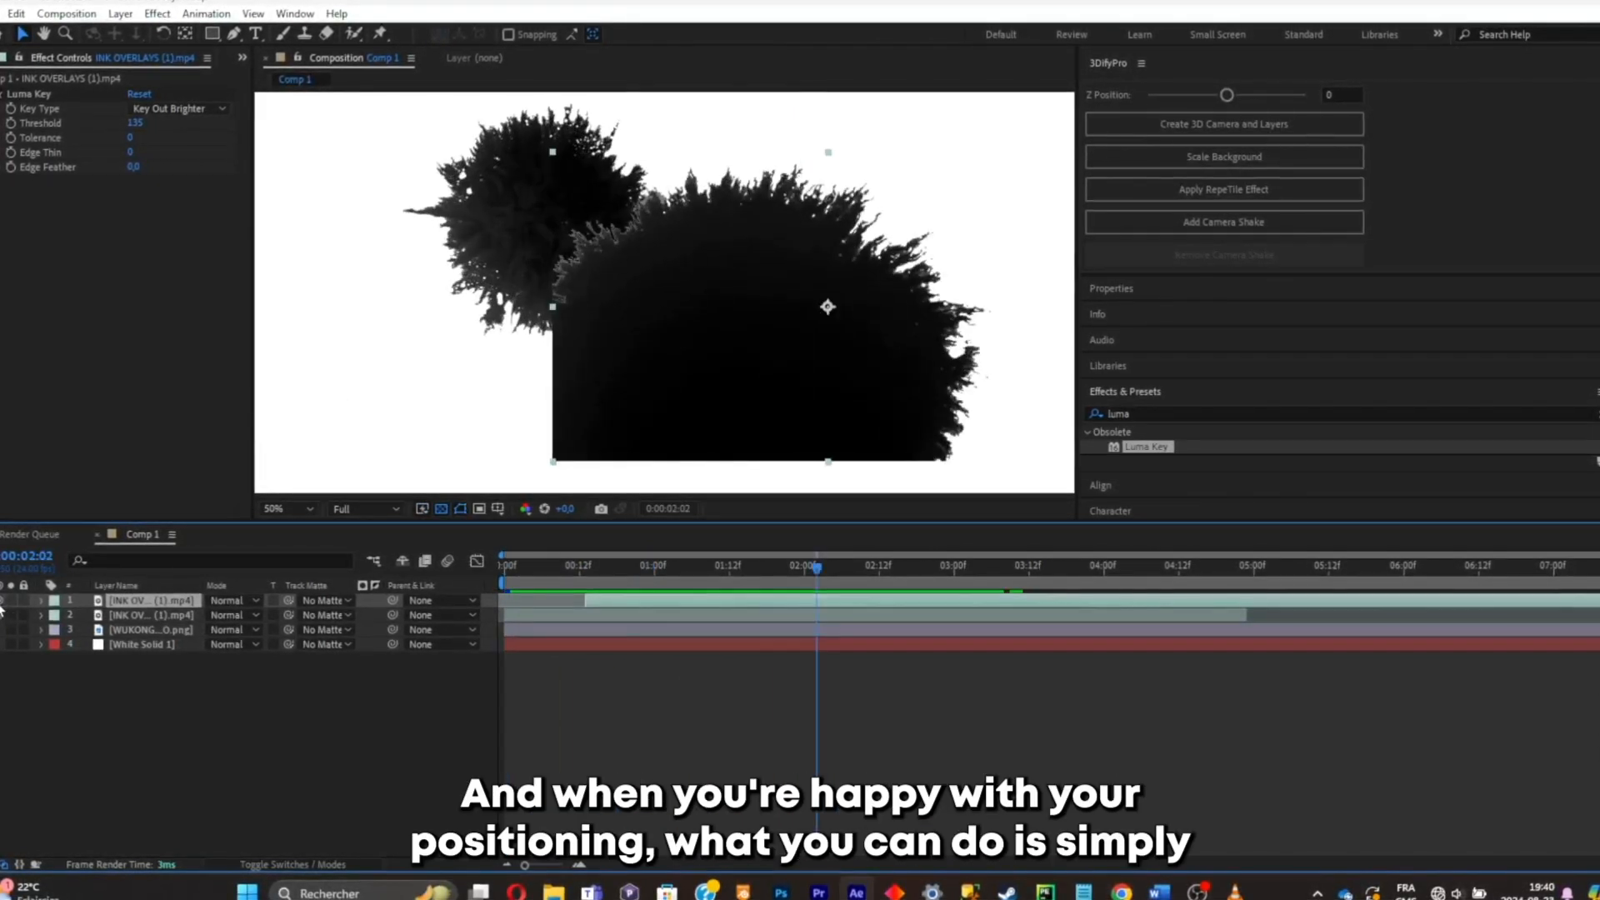
Set the ink layer's track matte to 4. WUKONG LOGO.png.
{"action": "left_click", "coordinate": [502, 565]}
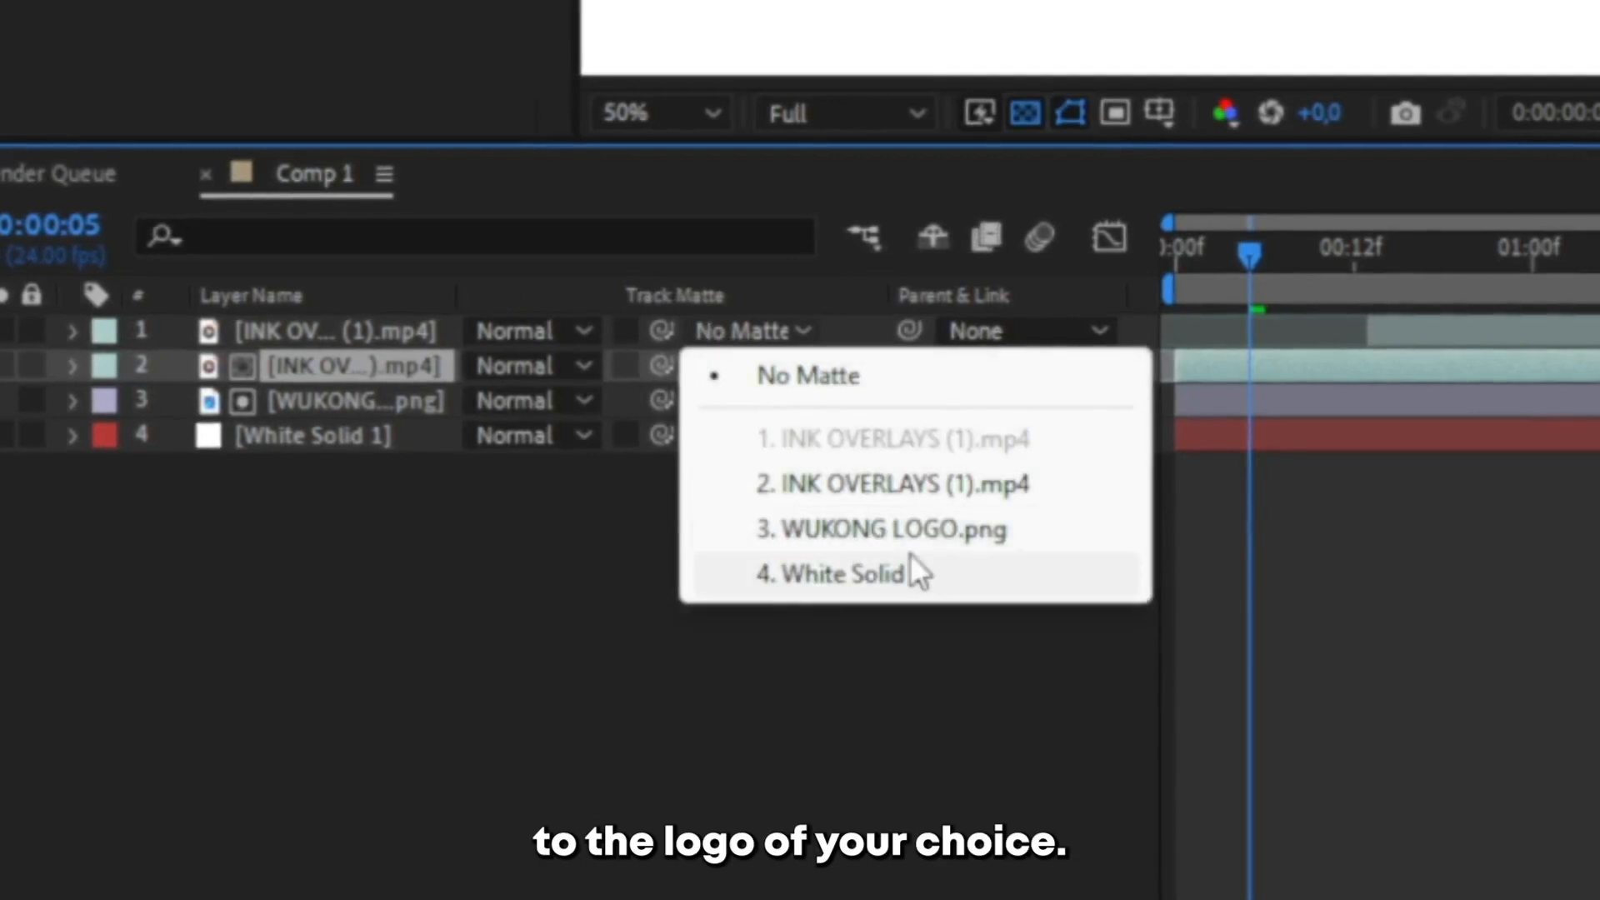
{"action": "left_click", "coordinate": [889, 528]}
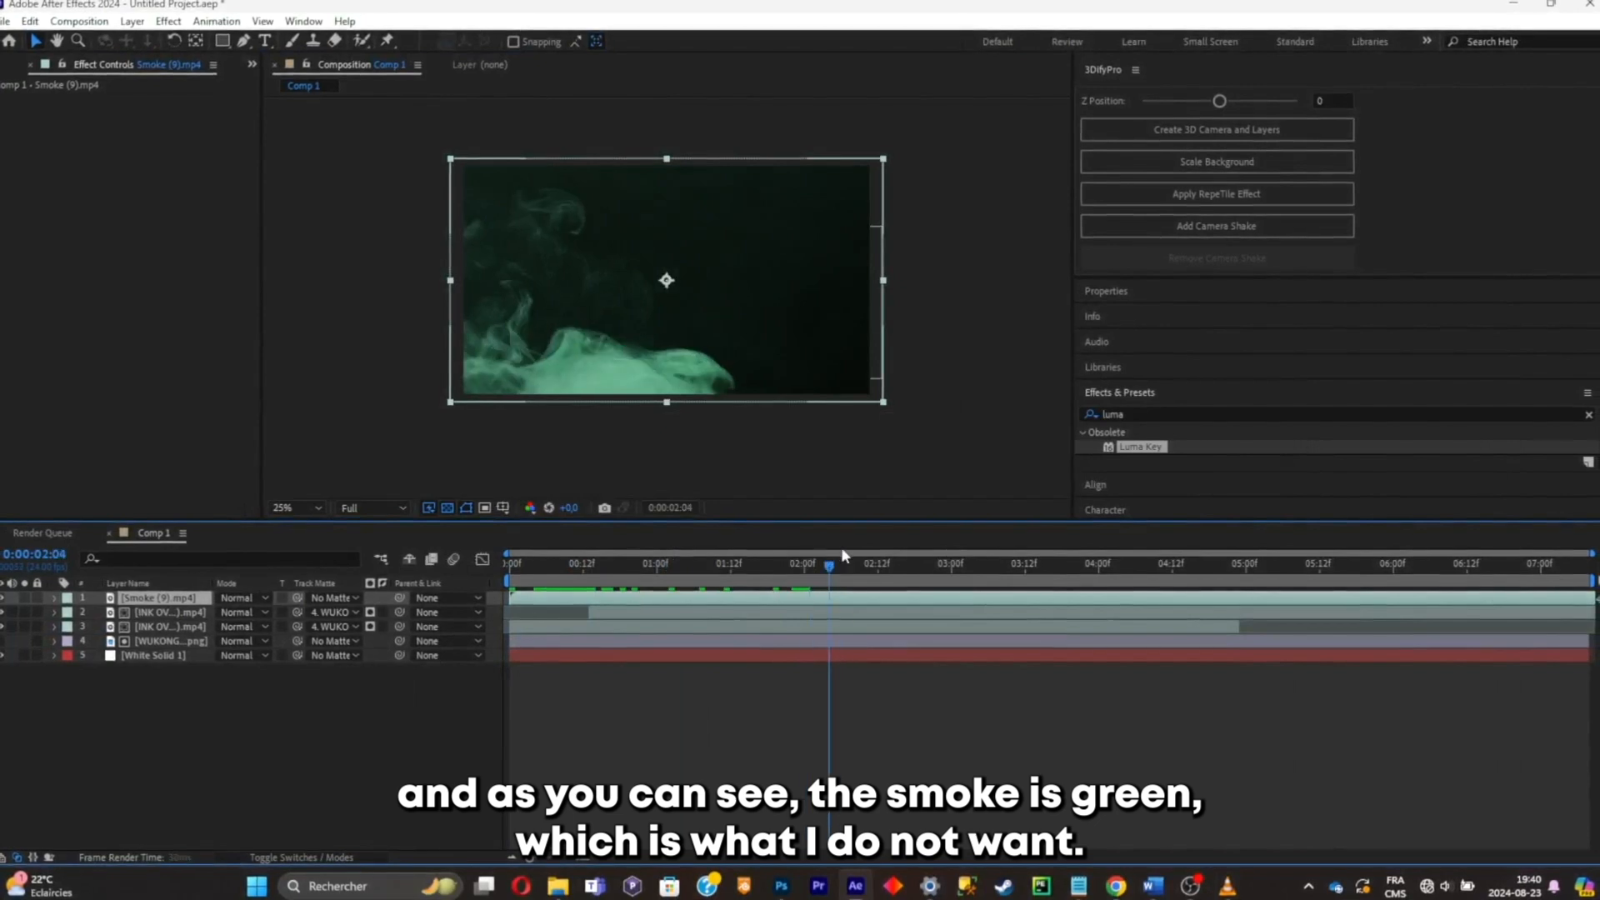
Apply Black & White and Brightness & Contrast (105, 54) to Smoke (9).mp4.
{"action": "left_click", "coordinate": [1290, 561]}
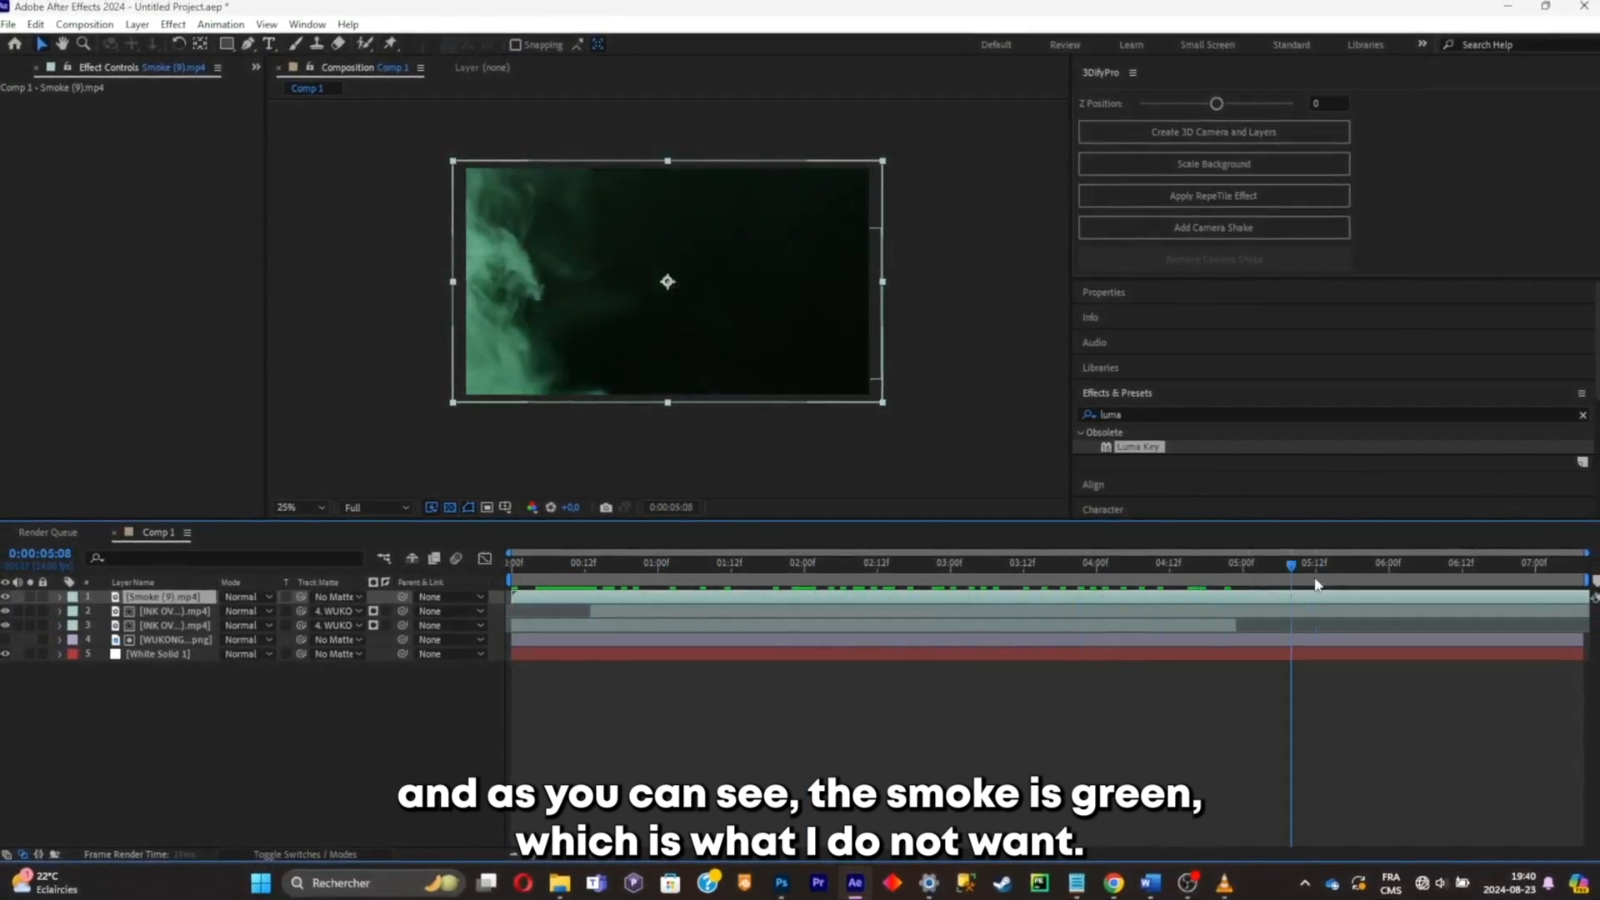
{"action": "left_click", "coordinate": [688, 561]}
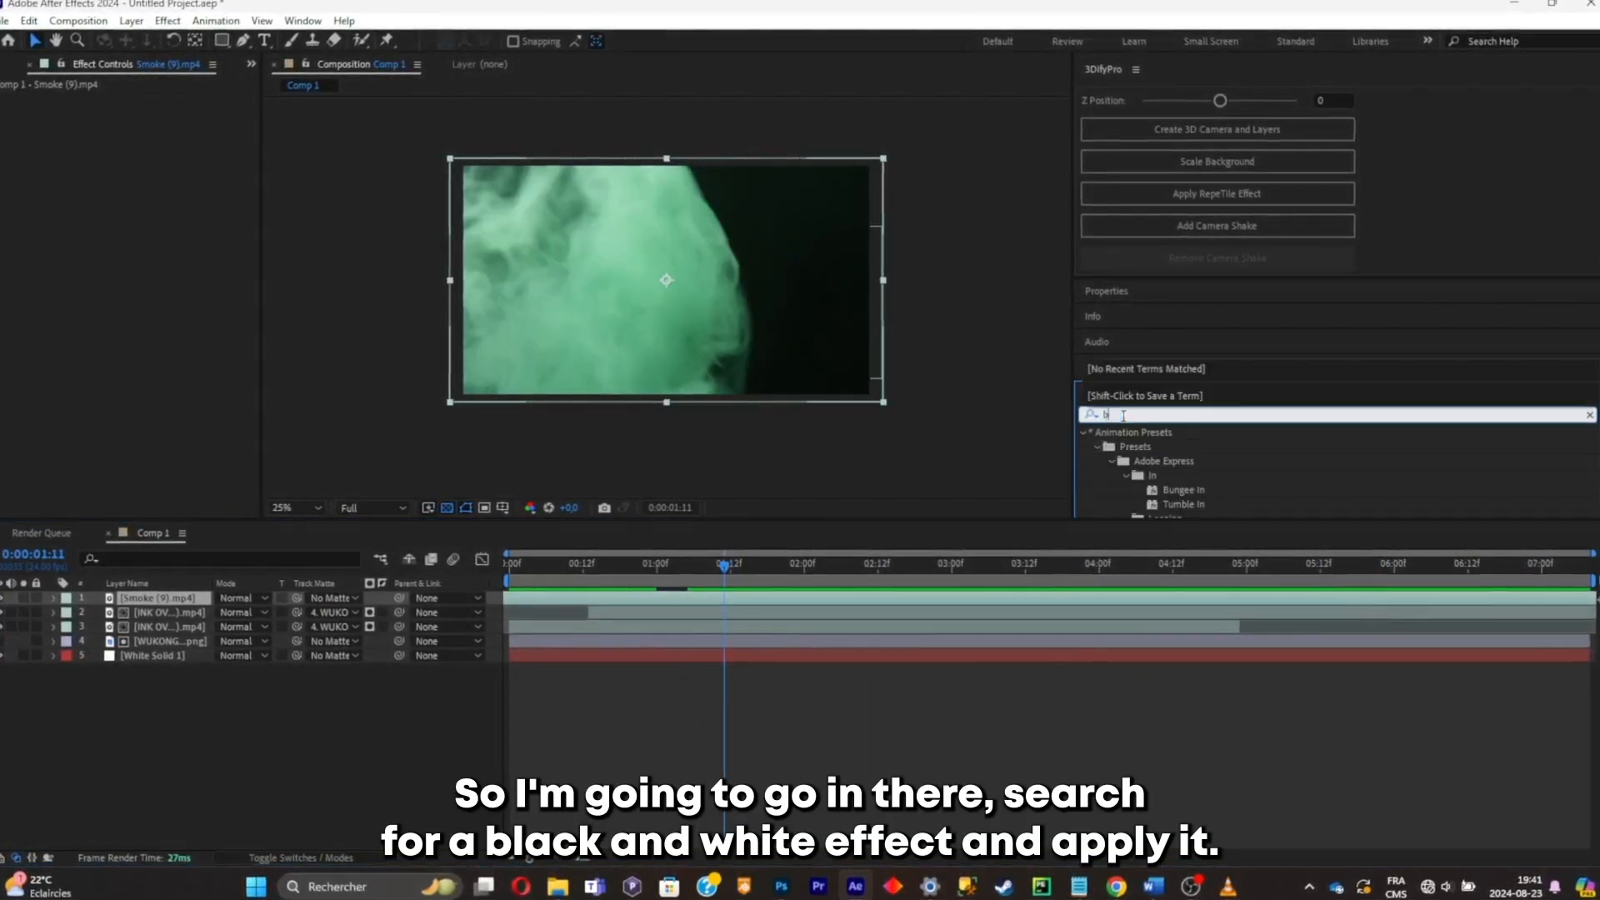
{"action": "type", "text": "black+"}
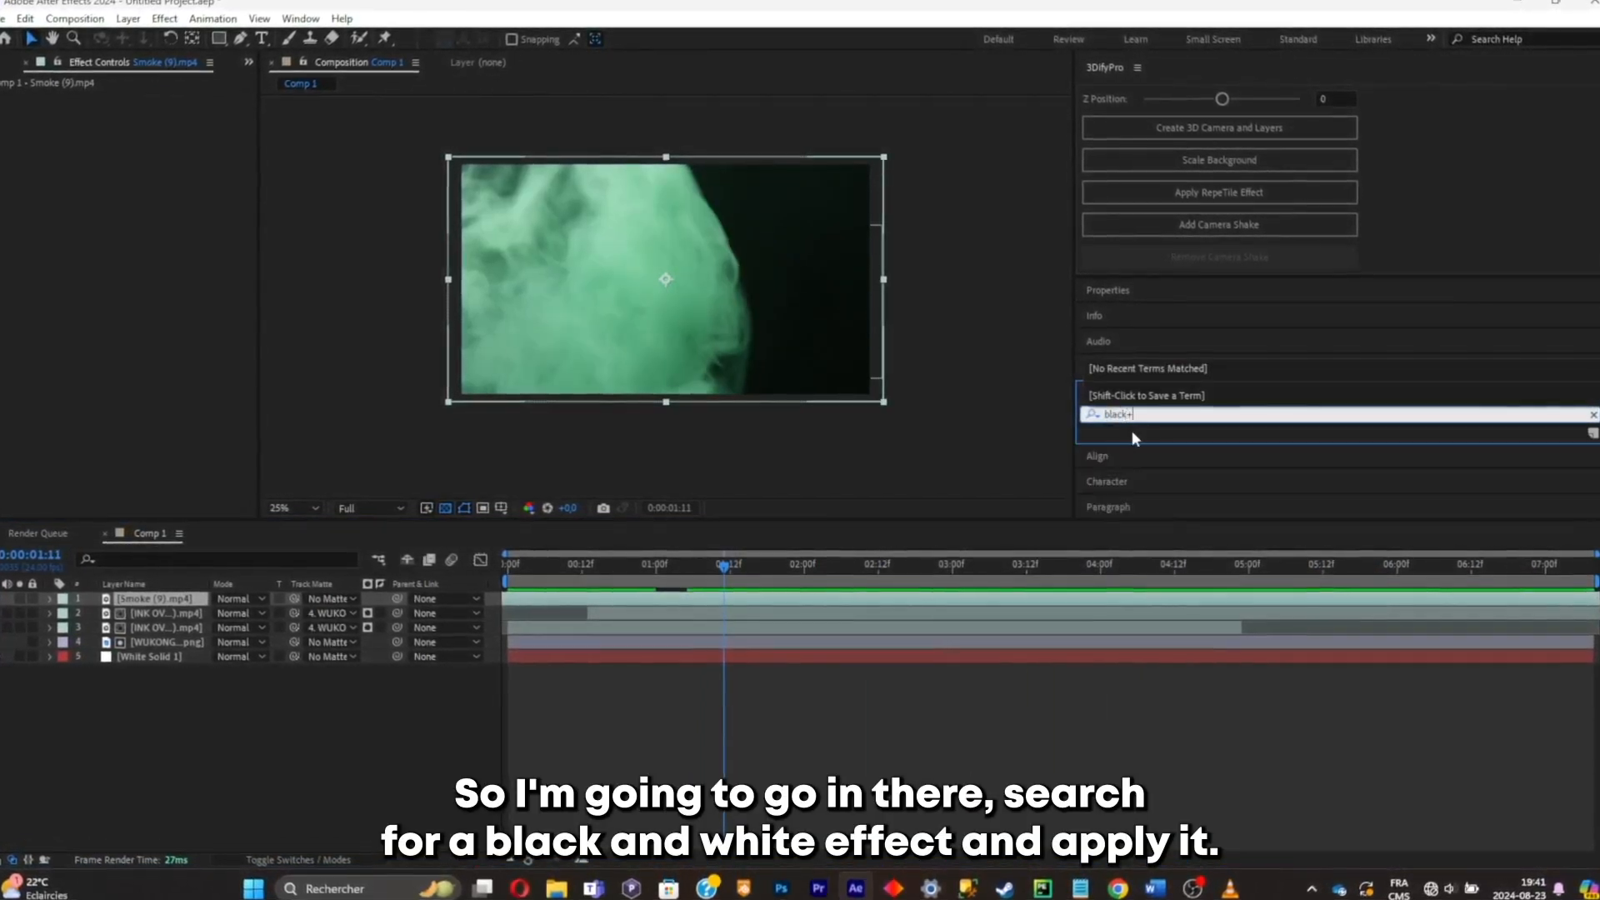
{"action": "double_click", "coordinate": [1143, 504]}
{"action": "type", "text": "contras"}
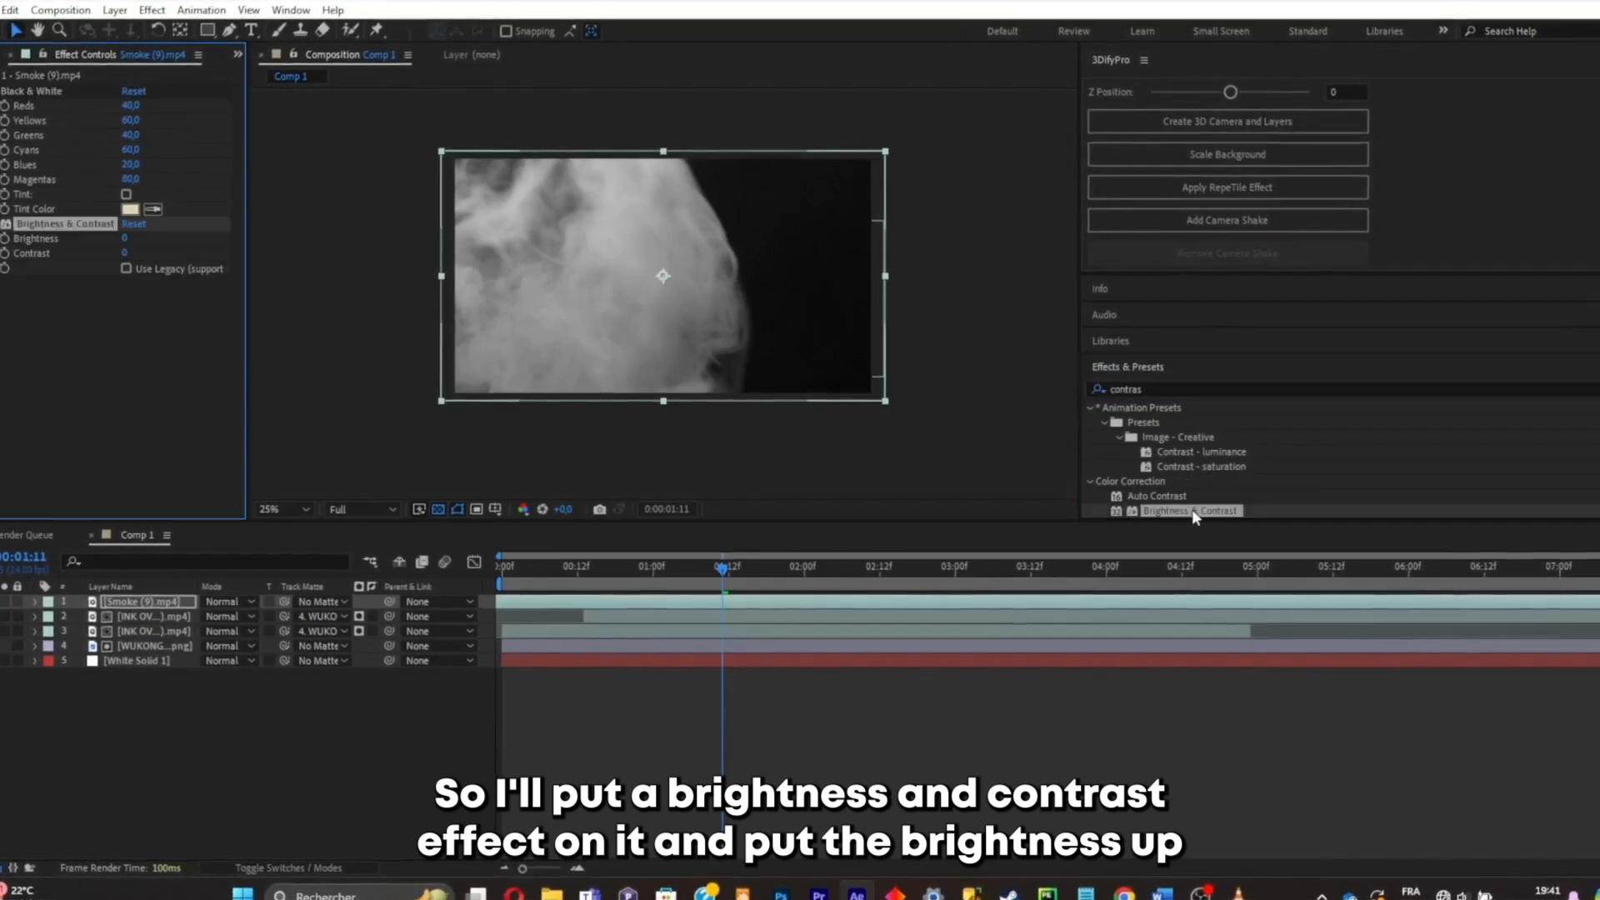
{"action": "left_click_drag", "start_coordinate": [125, 236], "coordinate": [183, 237]}
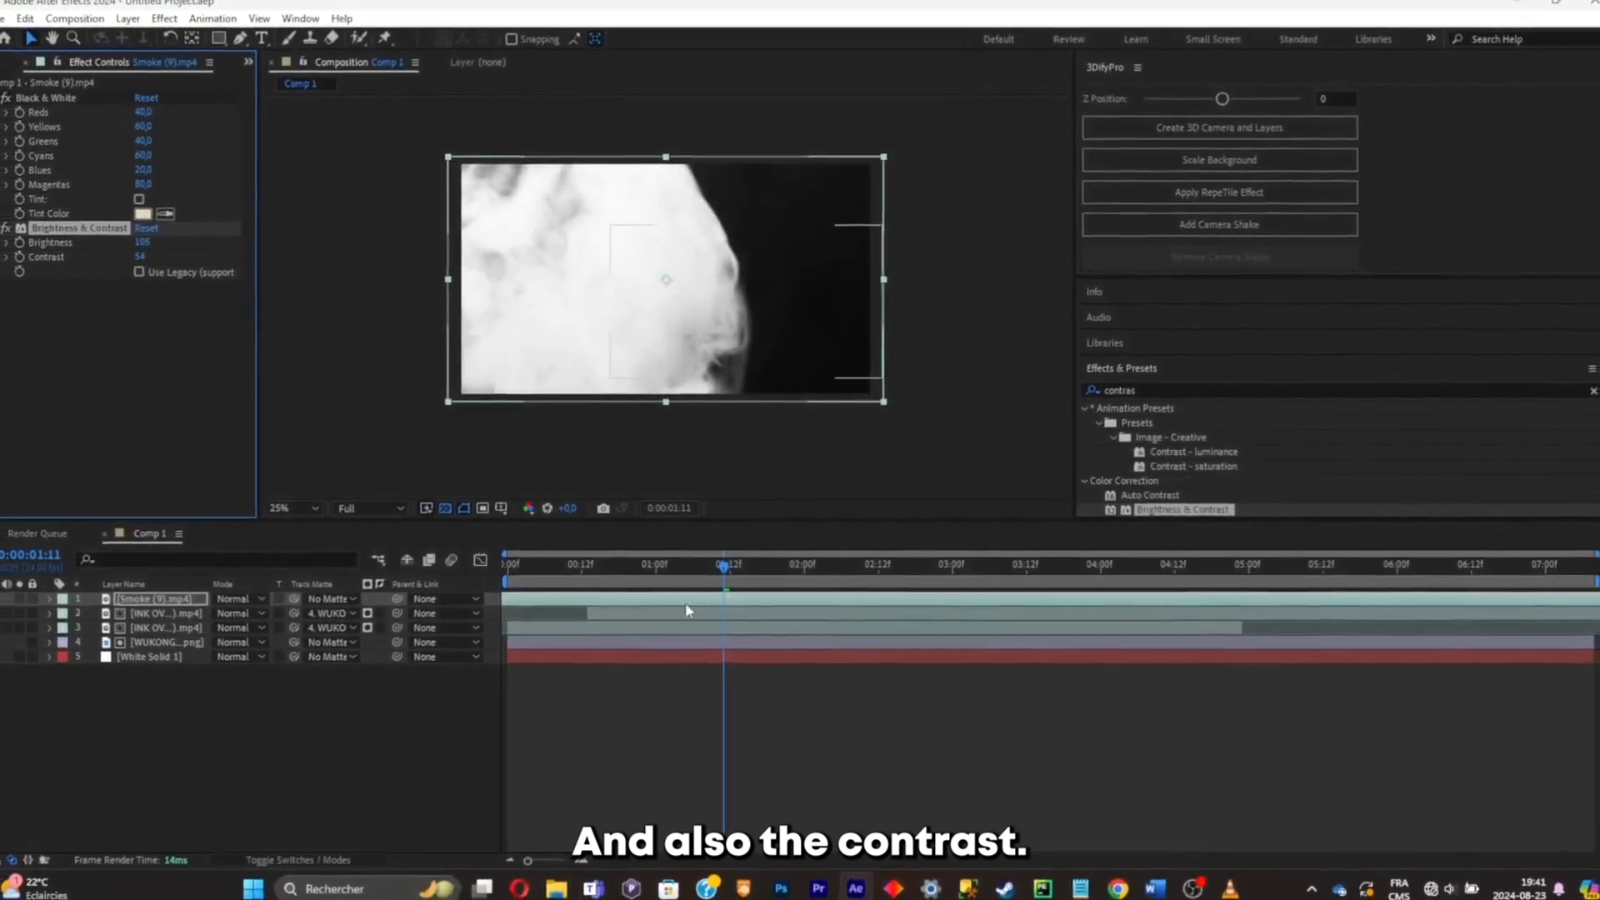
Set the Smoke layer's blending mode to Lighten.
{"action": "left_click", "coordinate": [893, 562]}
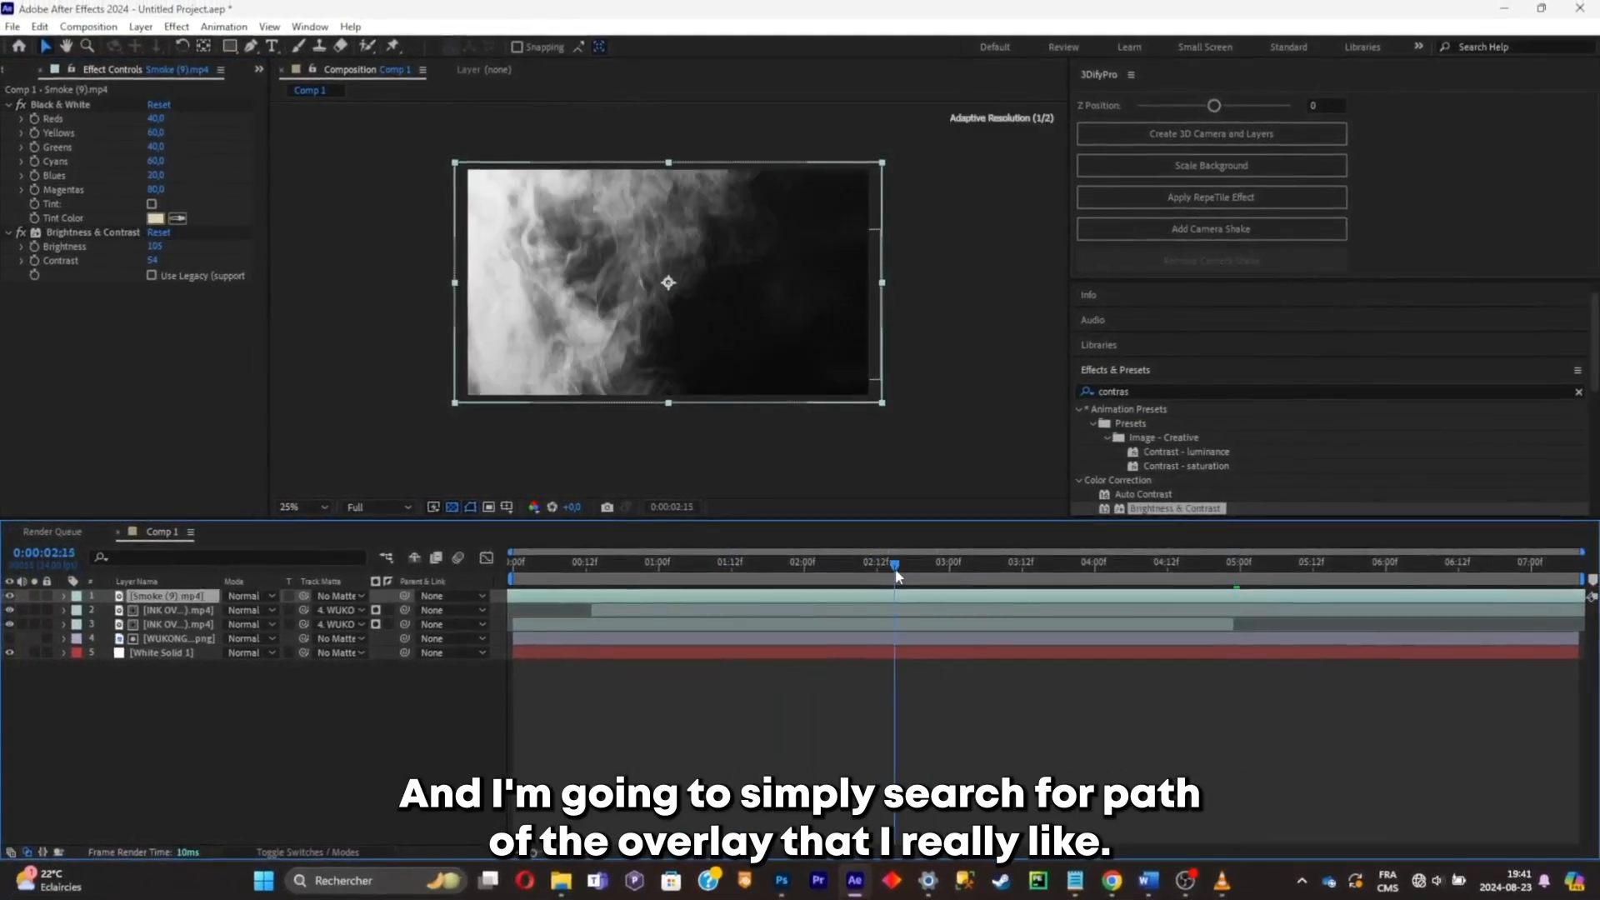
{"action": "left_click", "coordinate": [745, 579]}
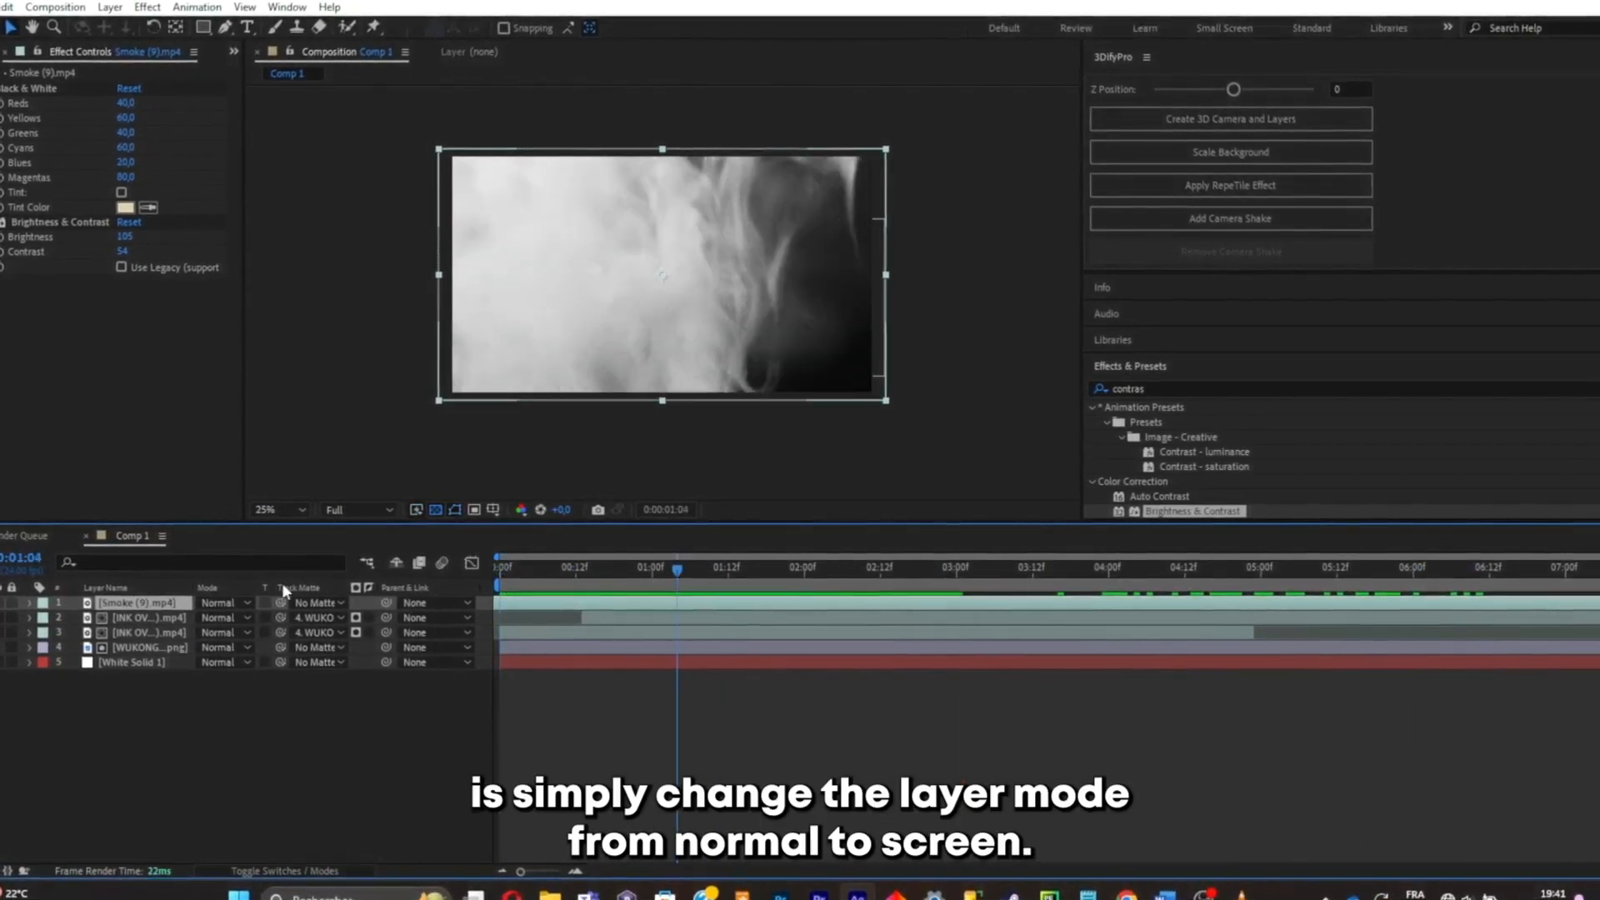
{"action": "left_click", "coordinate": [217, 602]}
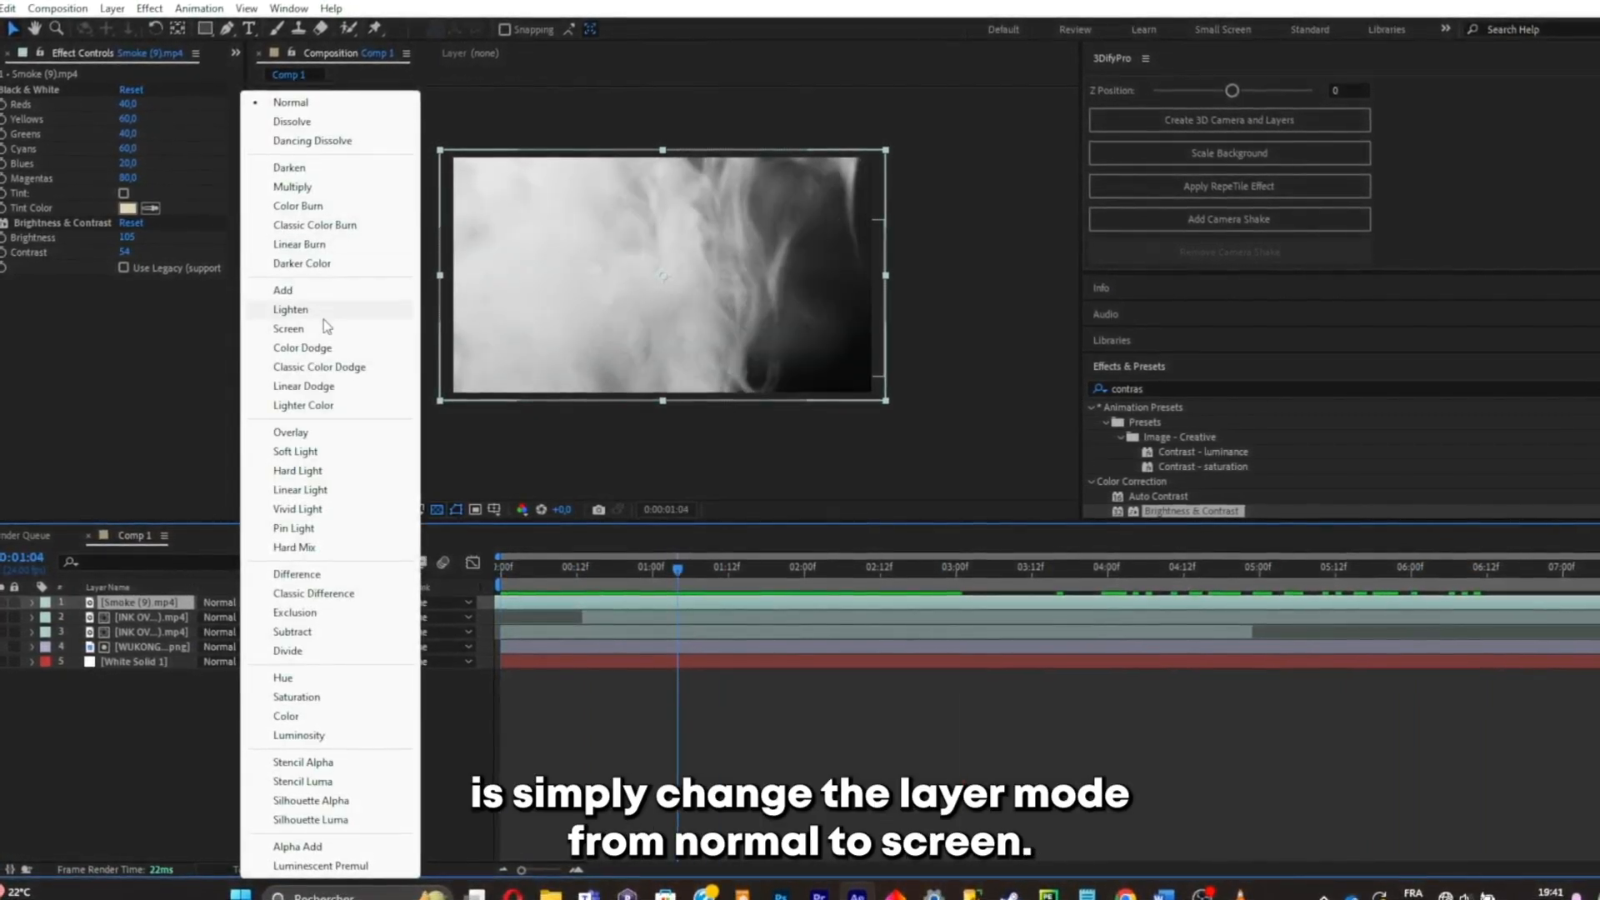
{"action": "left_click", "coordinate": [290, 310]}
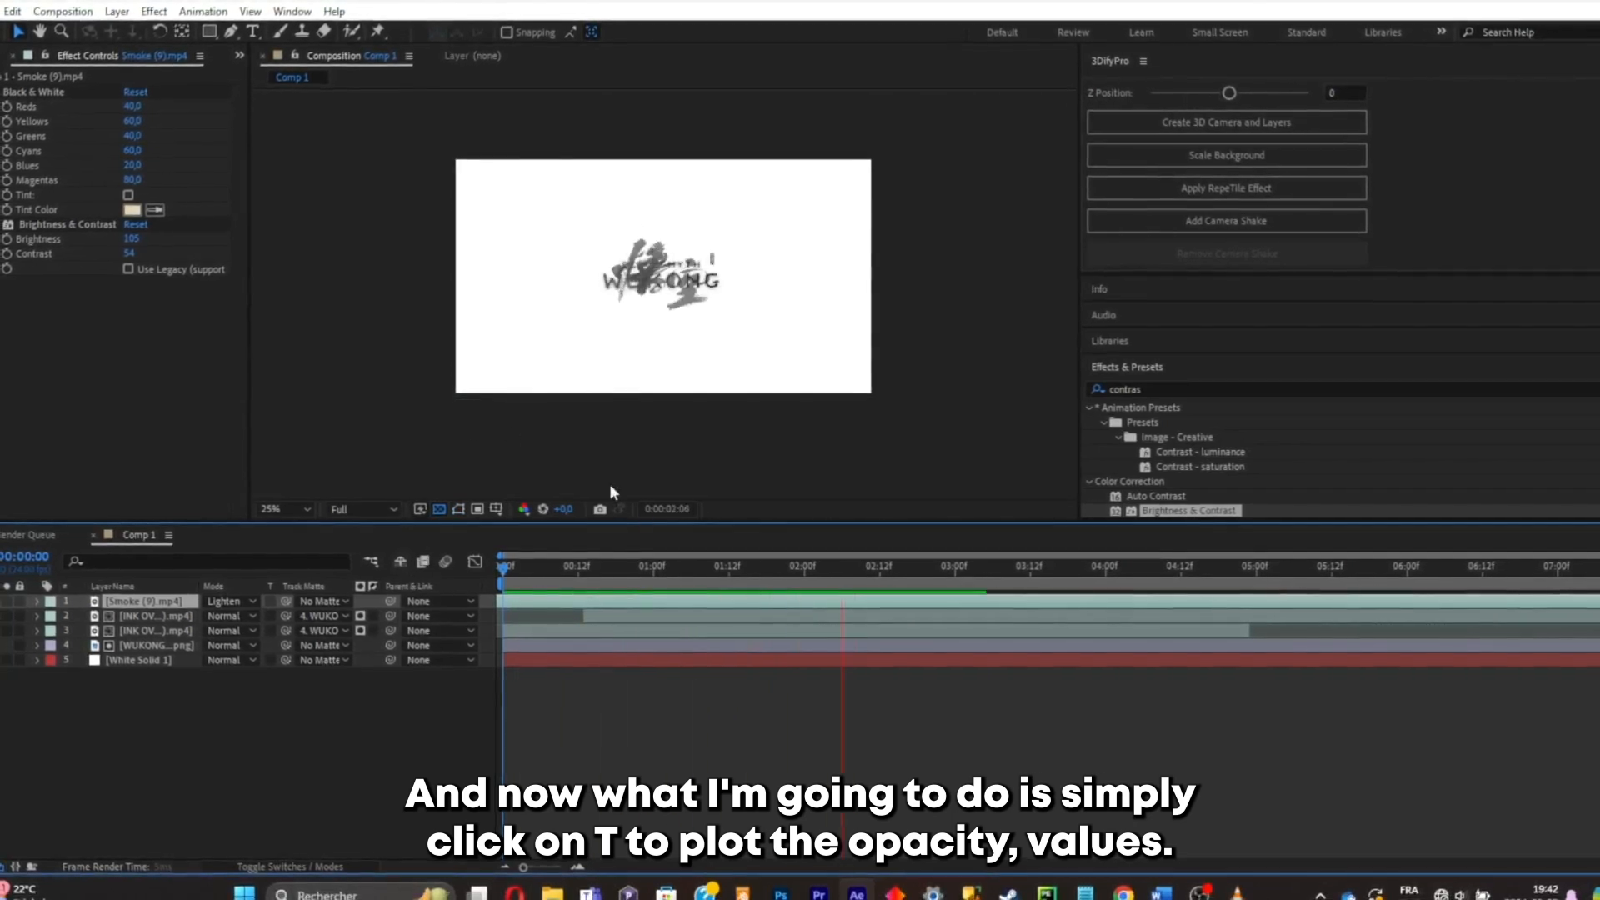
Keyframe the smoke's Opacity from 100% to 0% near 3:12–4:00 and preview the fade.
{"action": "left_click", "coordinate": [1022, 566]}
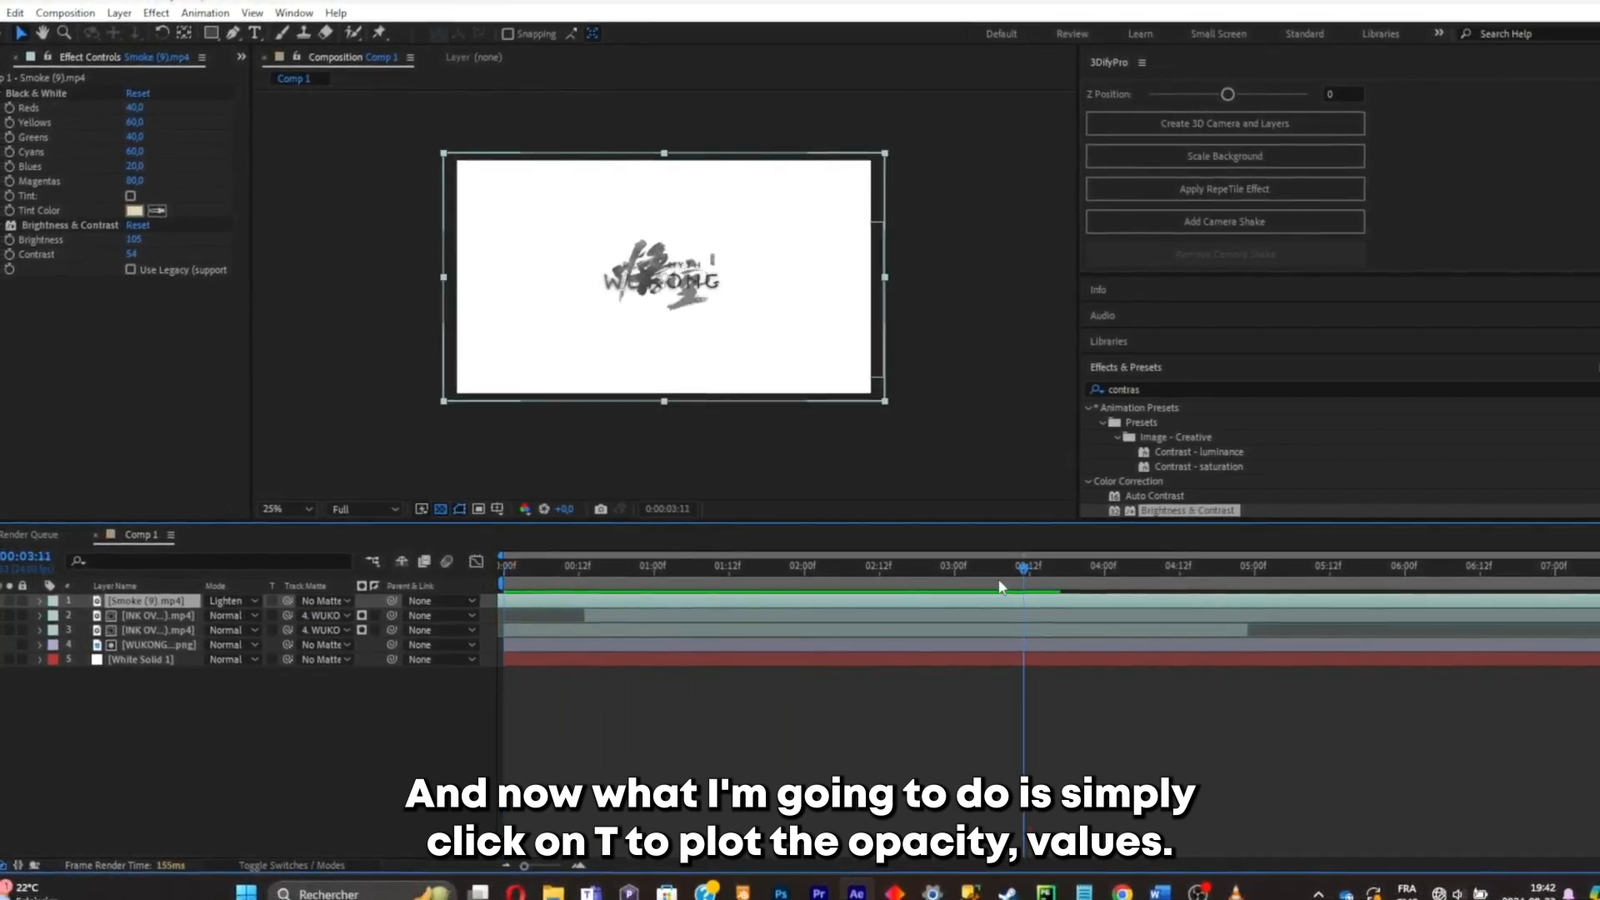
{"action": "key", "text": "t"}
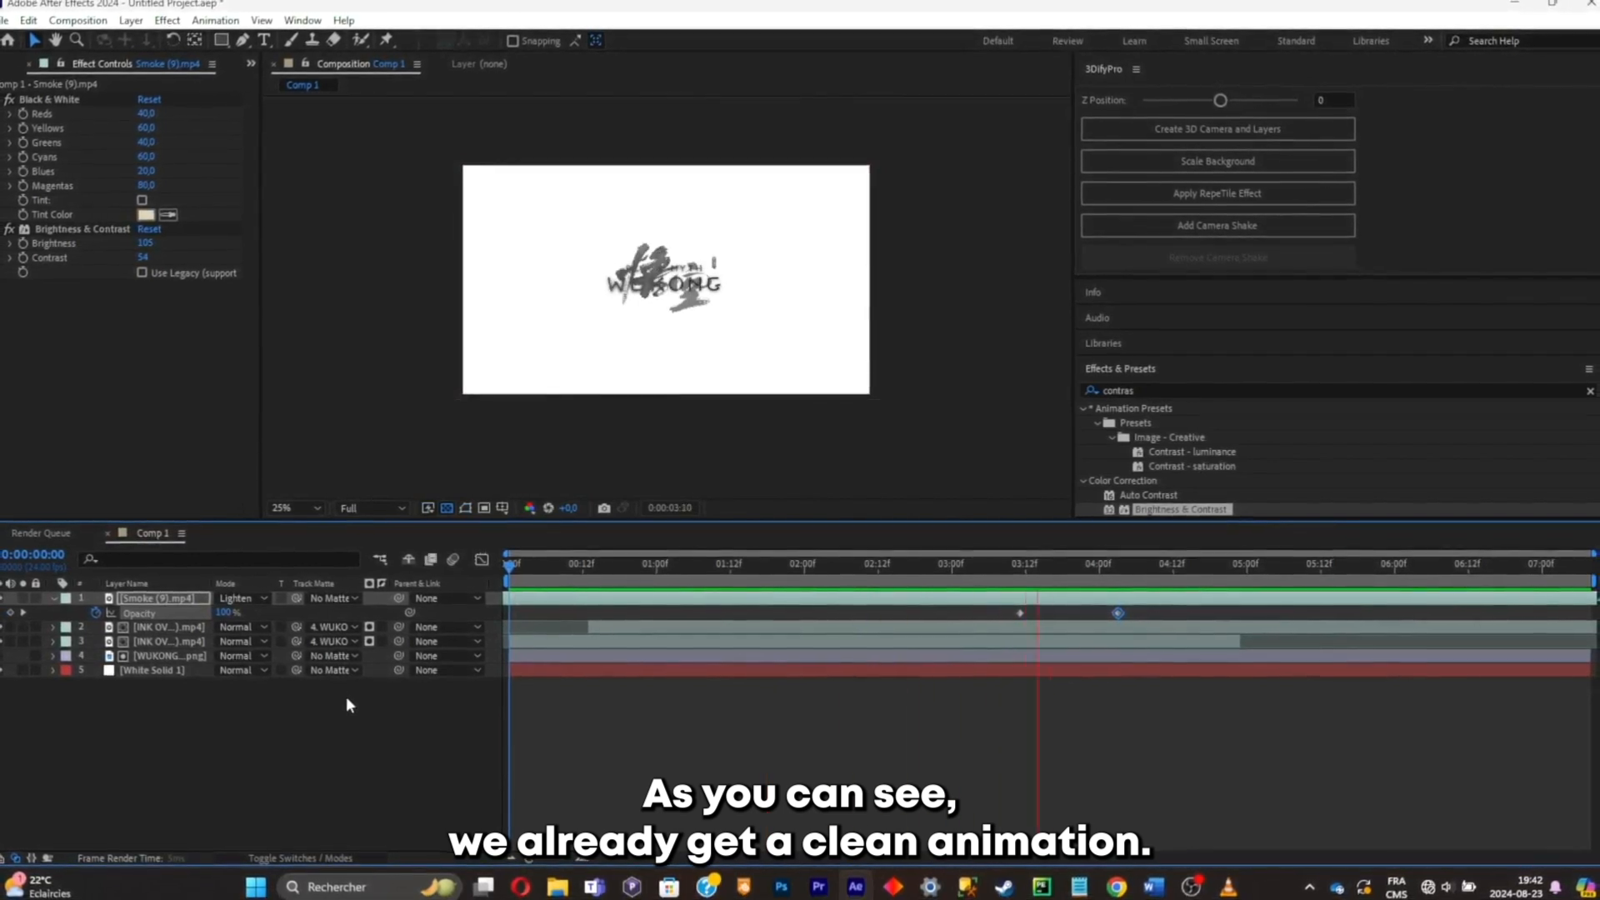
{"action": "left_click", "coordinate": [1173, 562]}
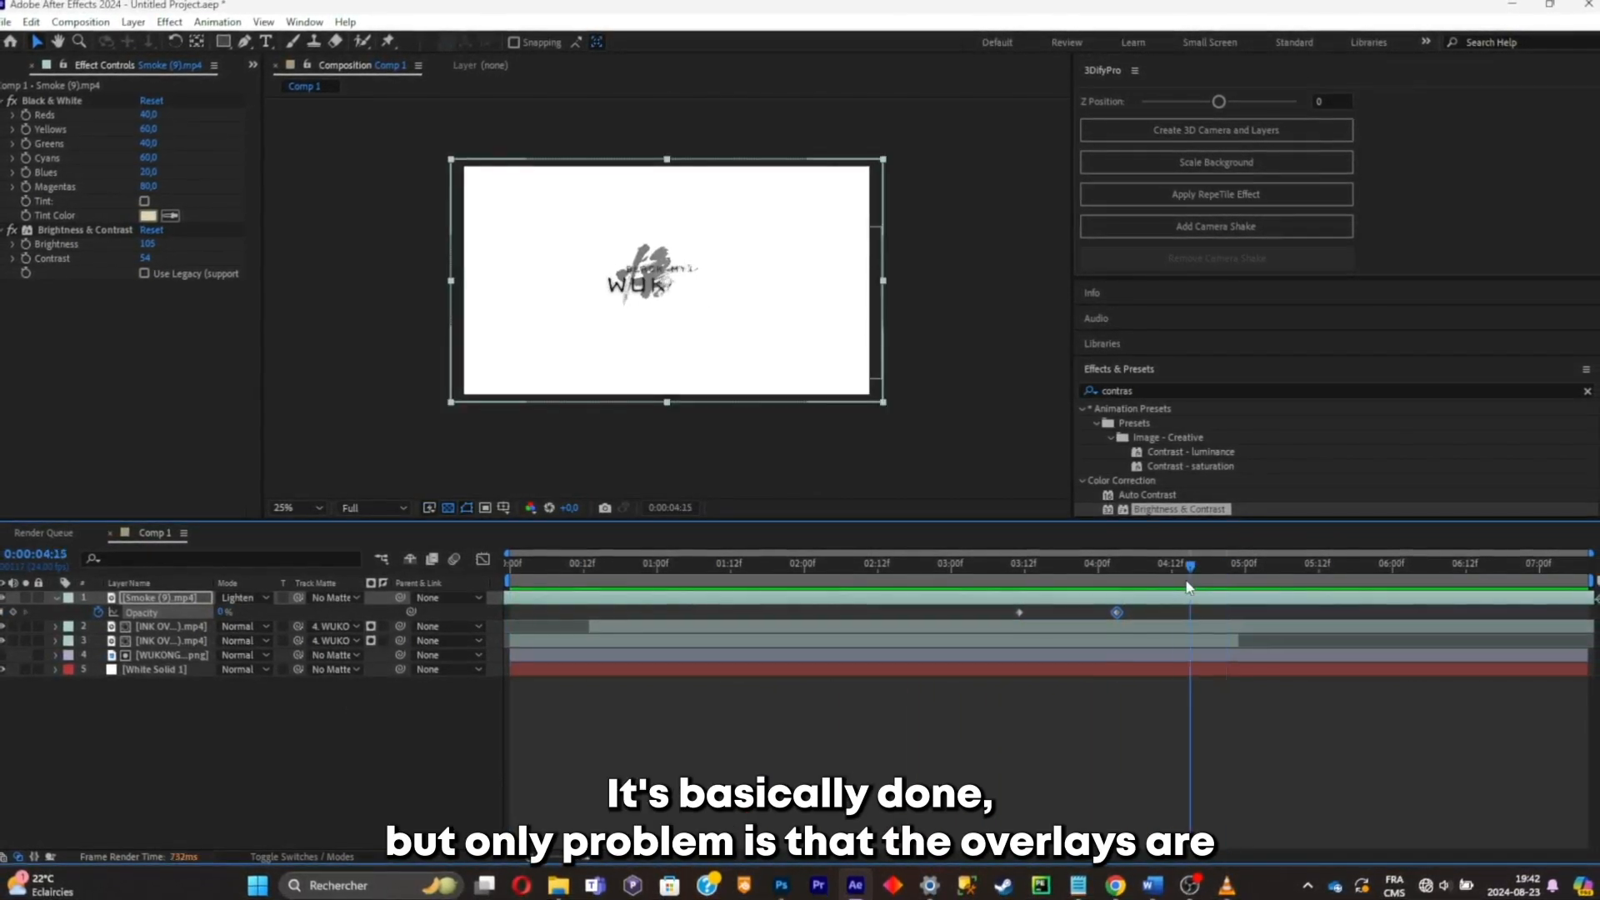
{"action": "left_click", "coordinate": [1091, 562]}
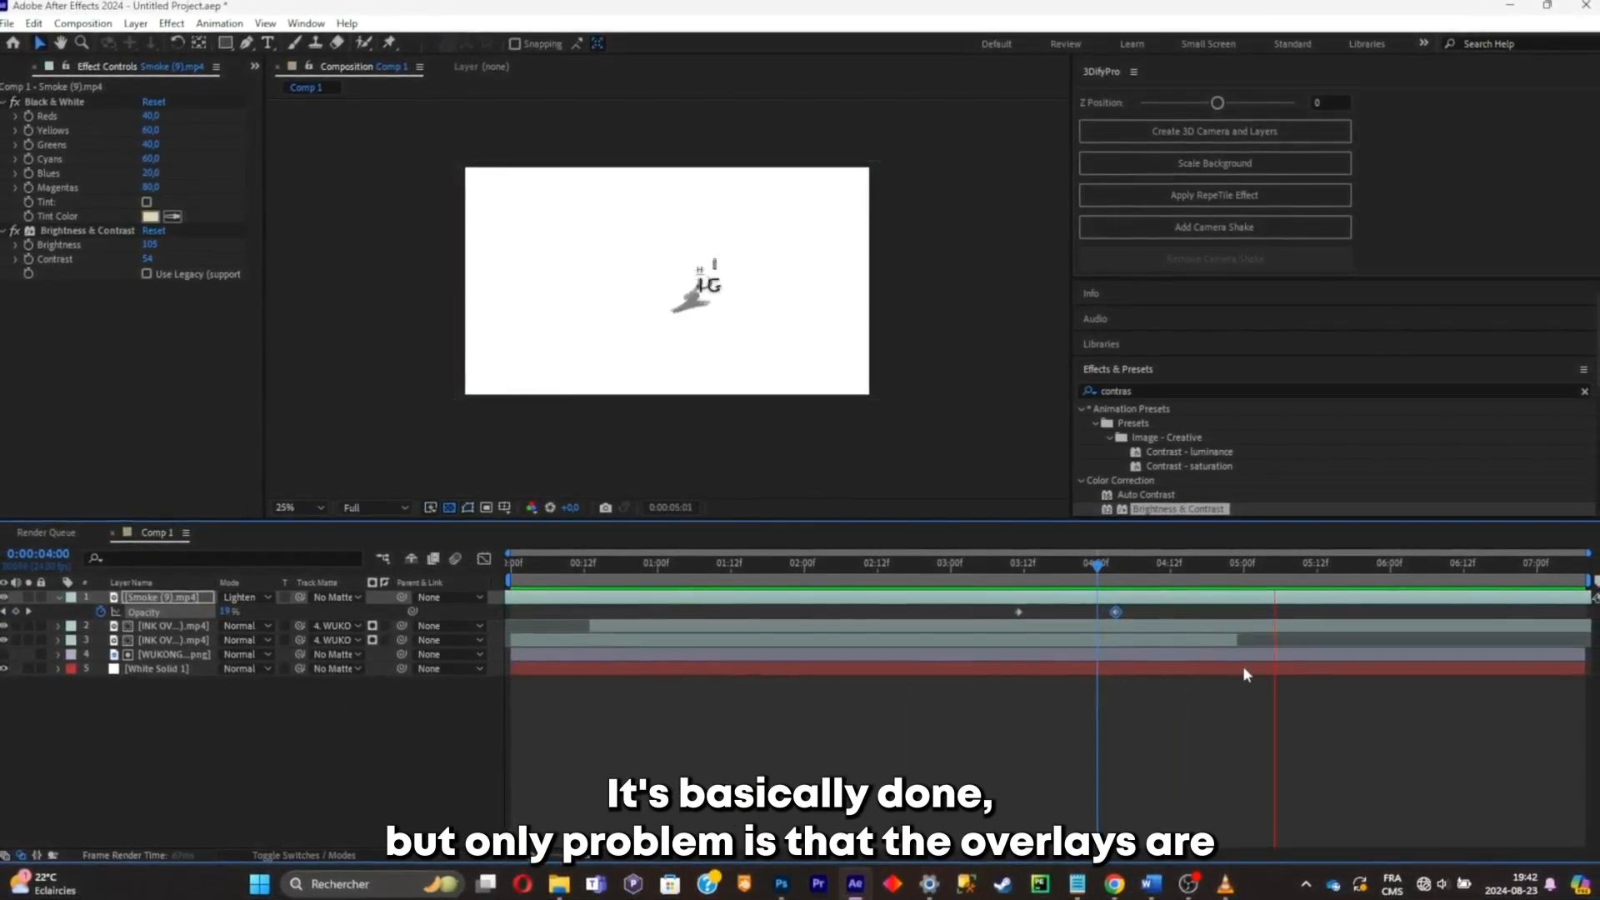
{"action": "left_click", "coordinate": [1179, 562]}
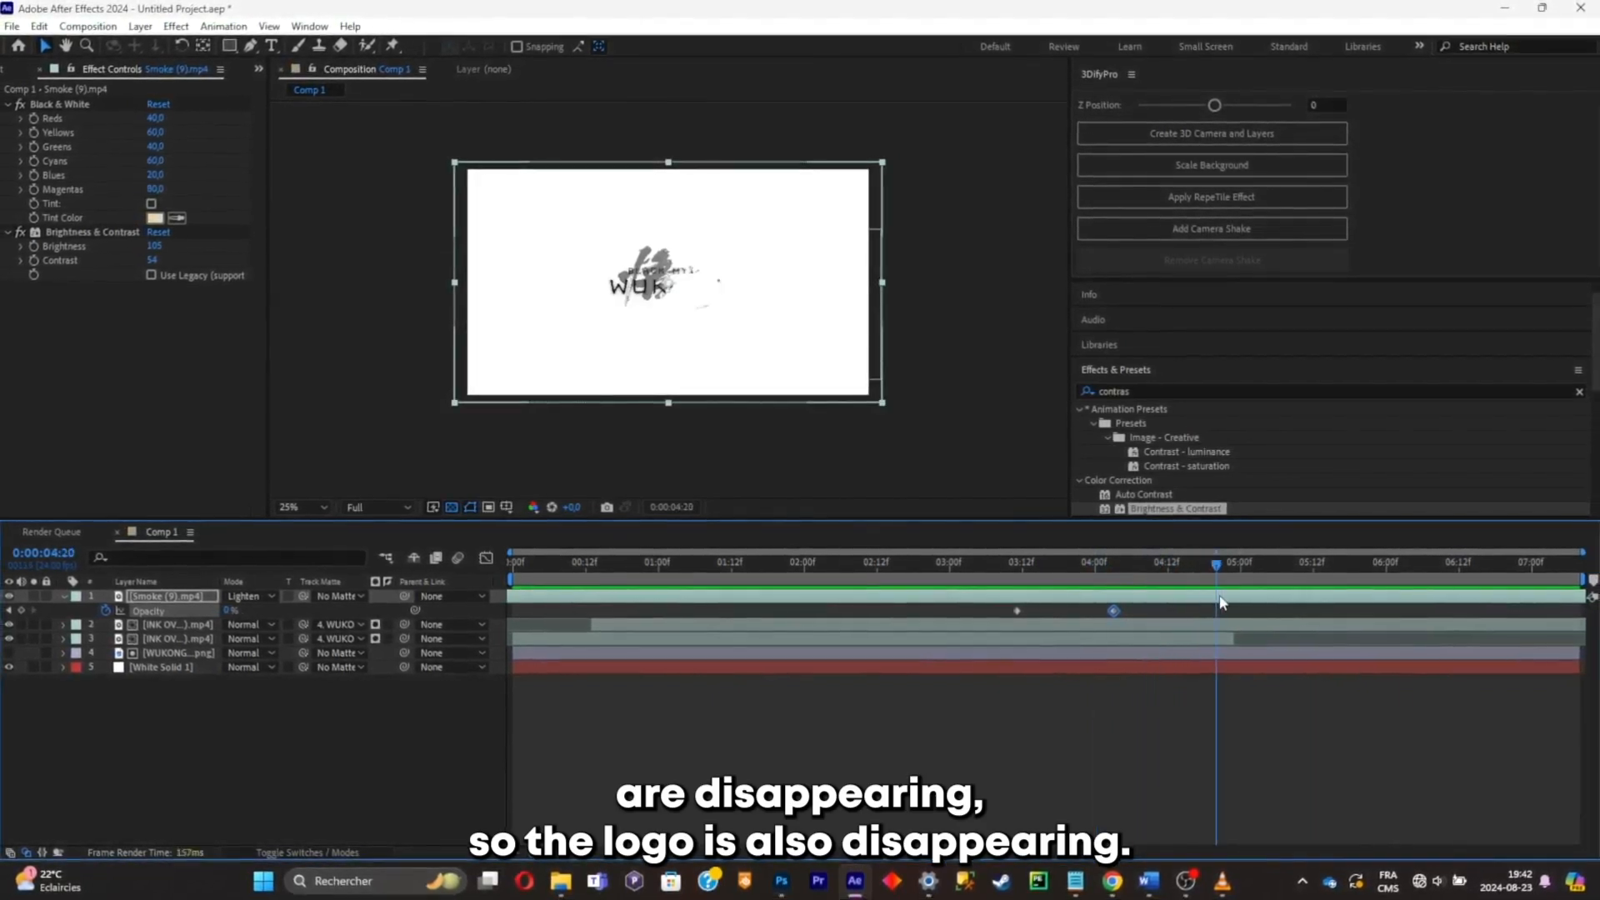
Freeze Frame the INK OVERLAYS layer at about four seconds via Time > Freeze Frame.
{"action": "left_click", "coordinate": [174, 623]}
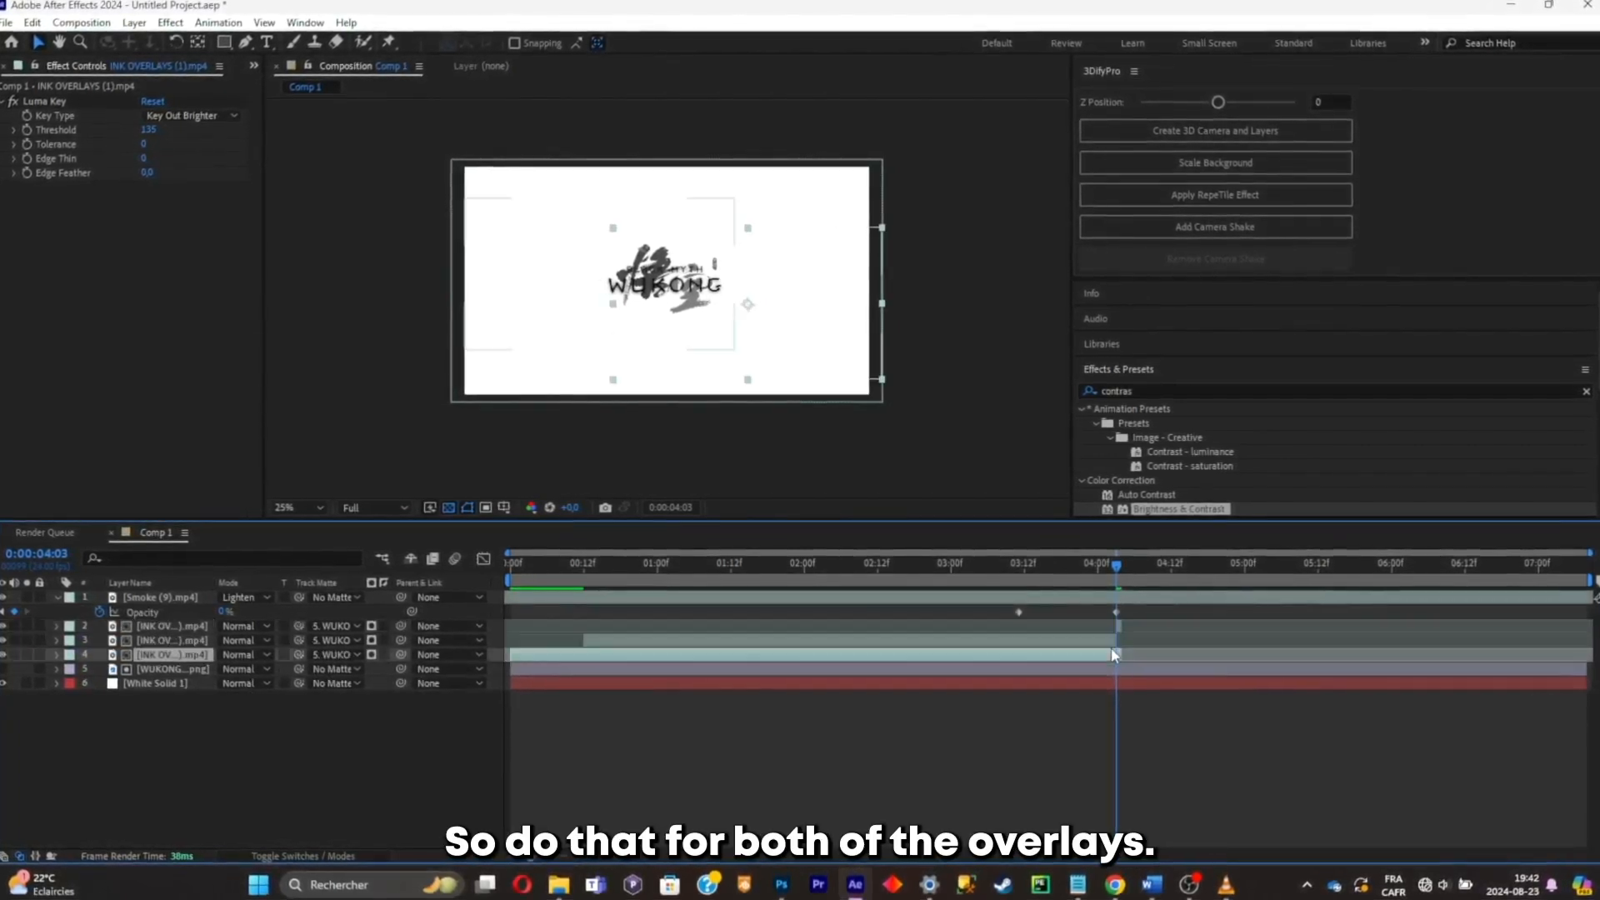
{"action": "right_click", "coordinate": [164, 640]}
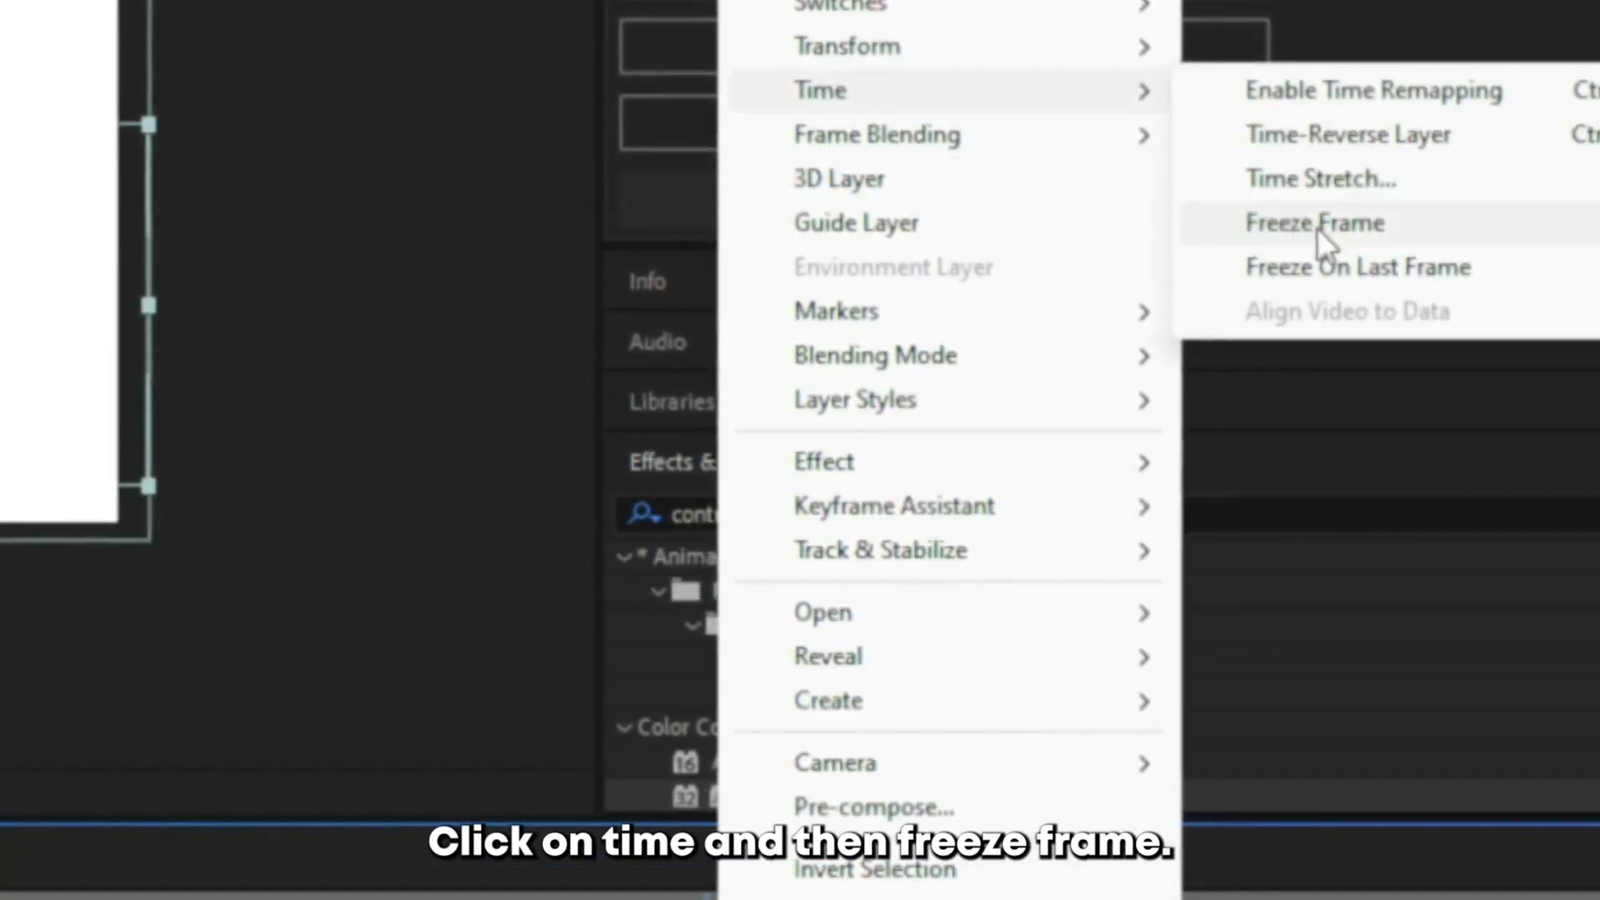
{"action": "left_click", "coordinate": [1315, 222]}
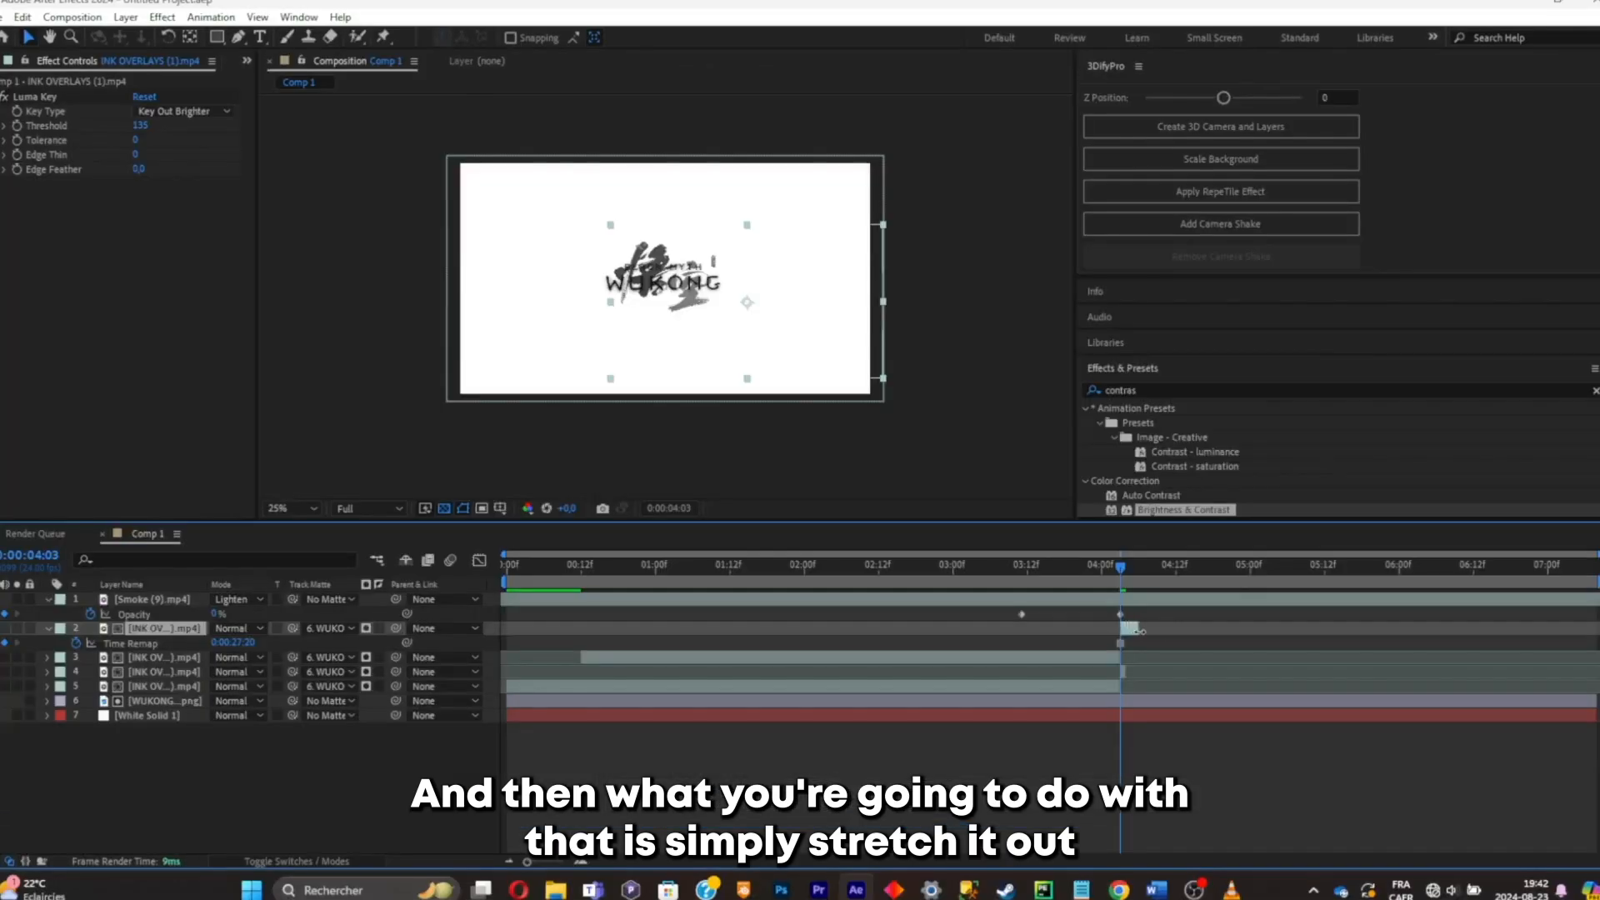